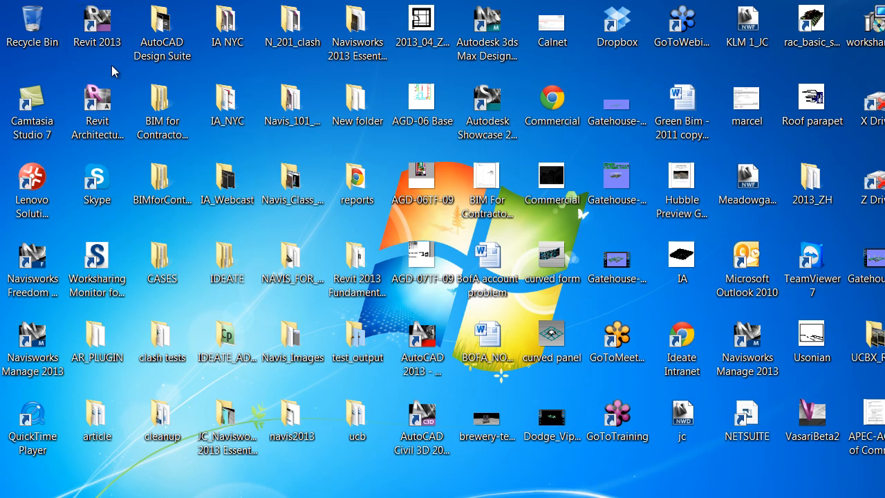
- Launch Revit 2013 from its desktop shortcut
click(97, 26)
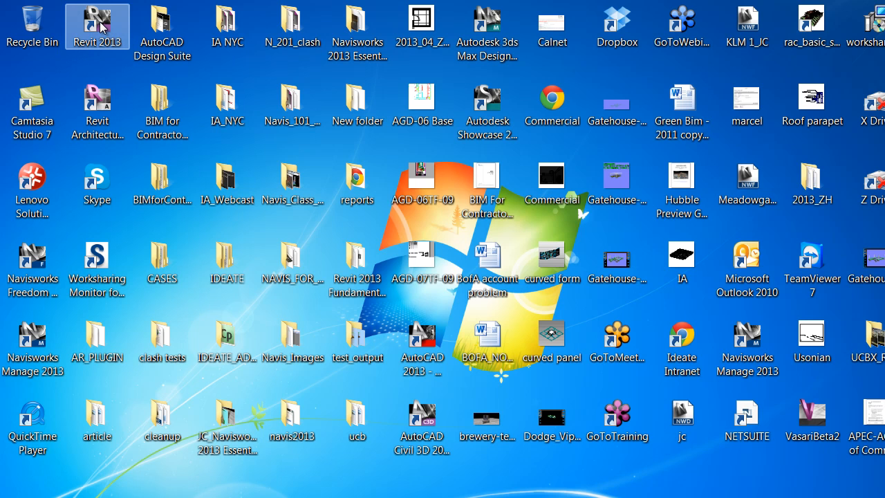
double_click(97, 20)
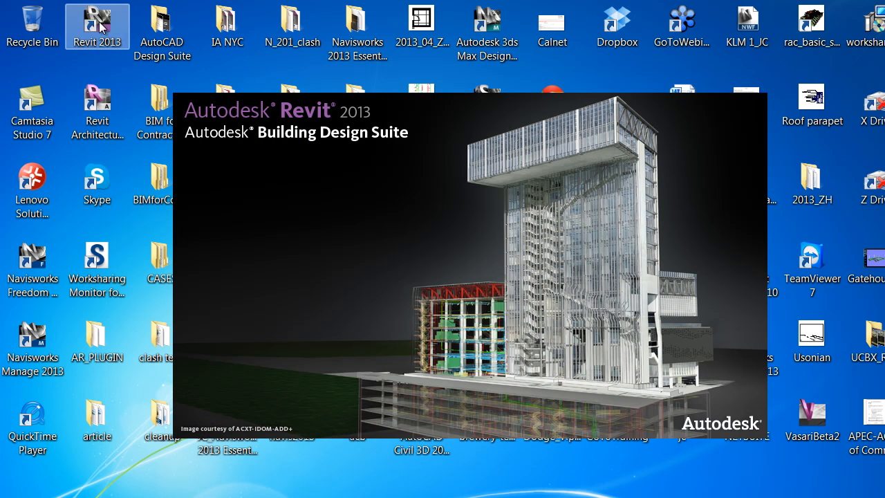
mouse_move(94, 159)
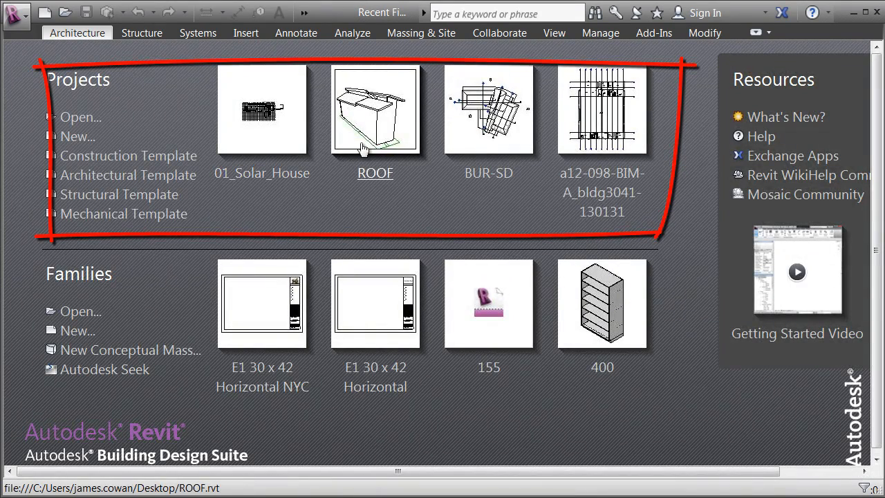
mouse_move(138, 79)
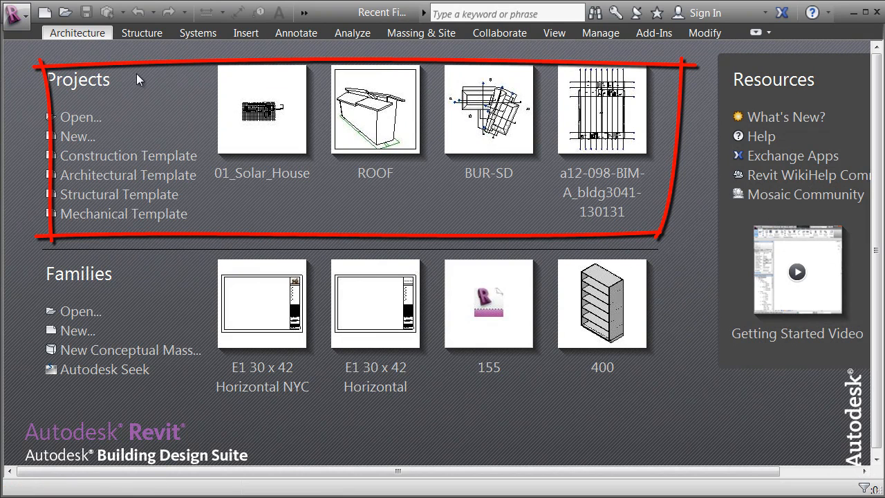
mouse_move(434, 221)
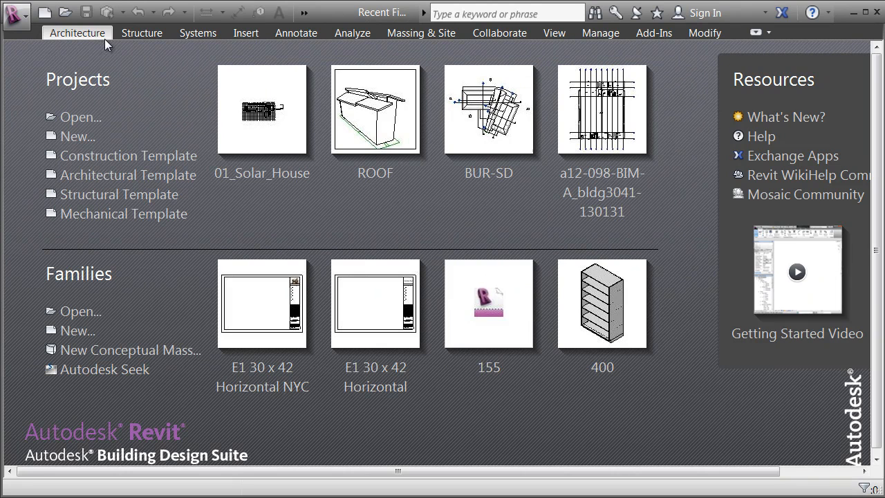
mouse_move(23, 108)
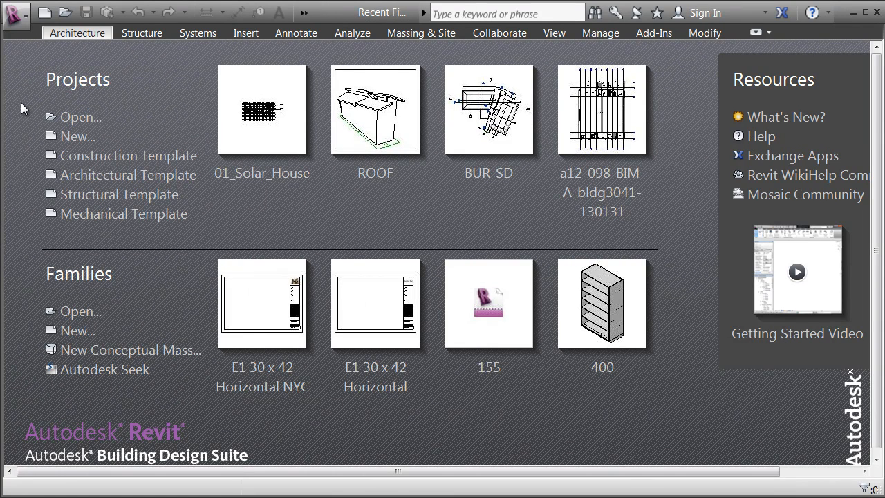
mouse_move(81, 117)
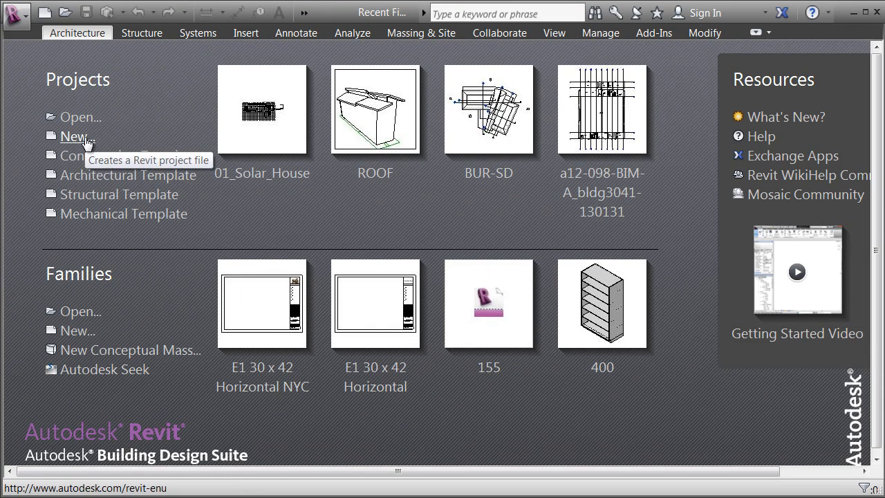
mouse_move(128, 175)
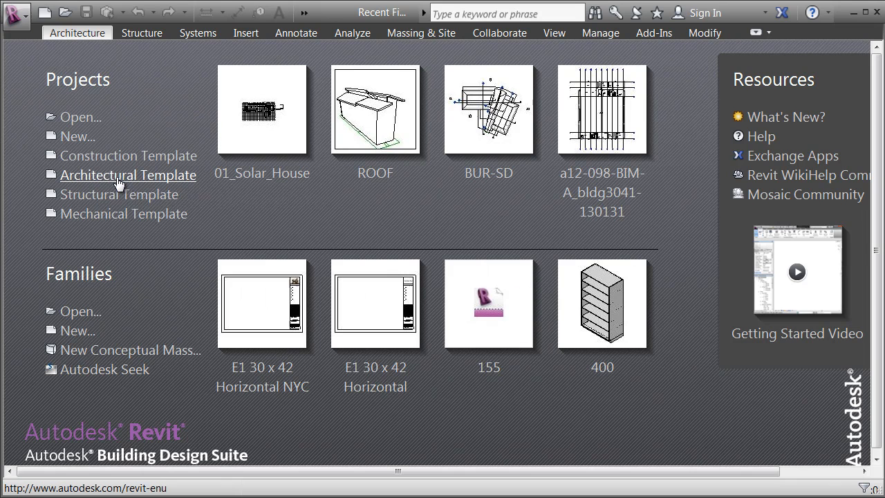
mouse_move(127, 175)
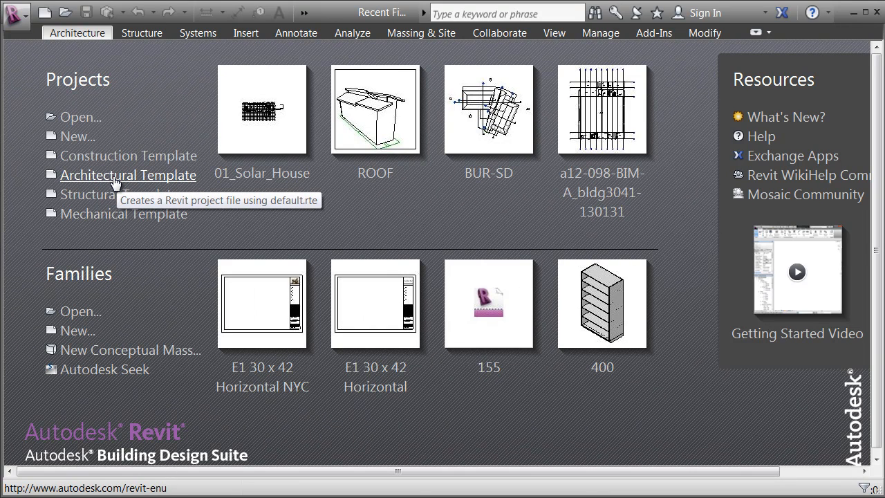
mouse_move(182, 73)
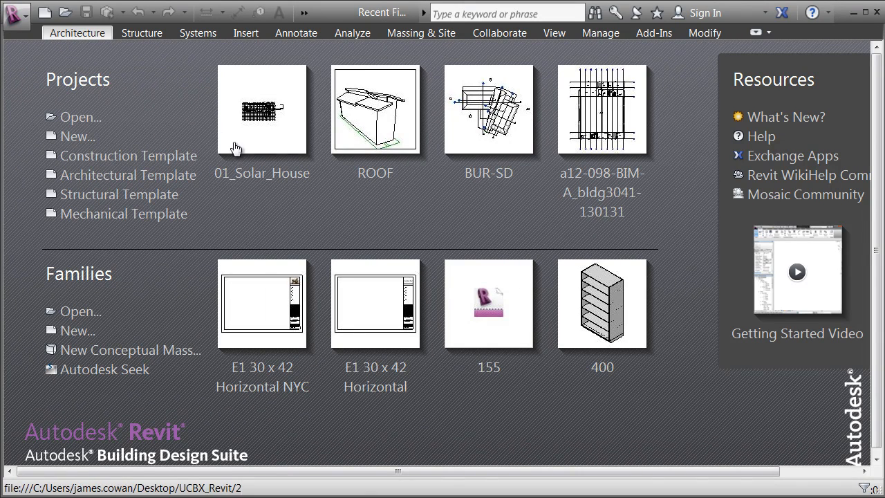
mouse_move(263, 125)
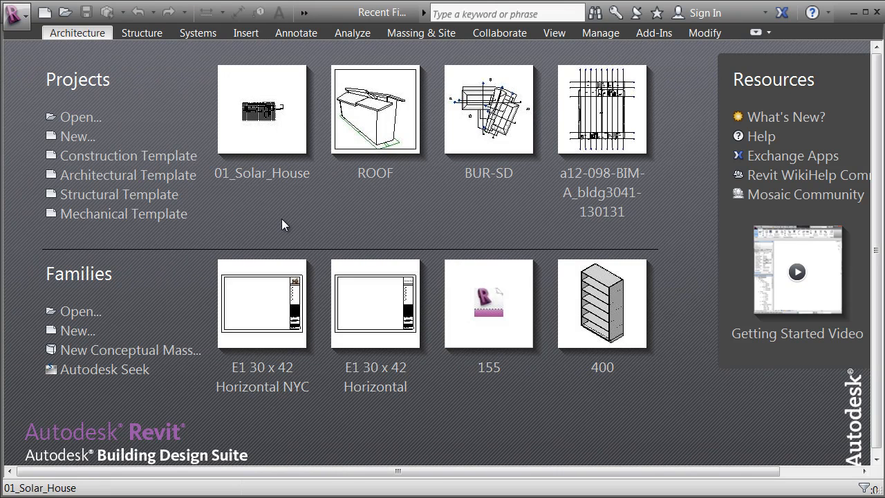
mouse_move(166, 107)
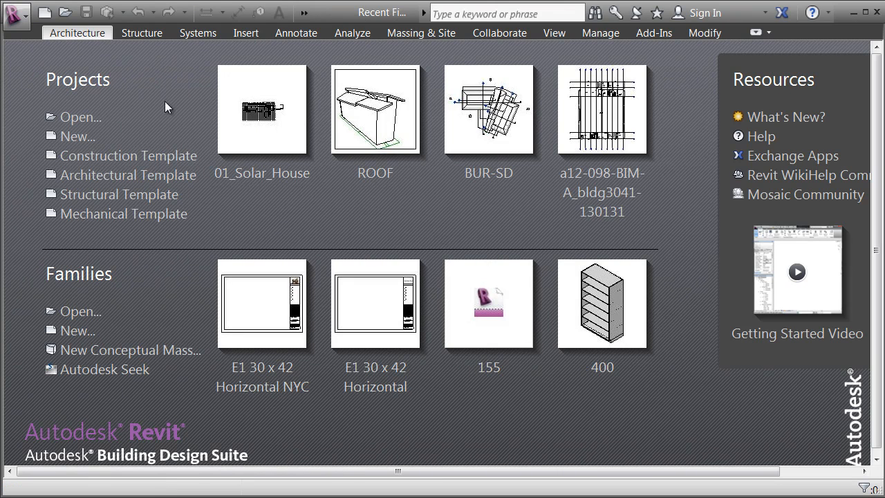
mouse_move(185, 124)
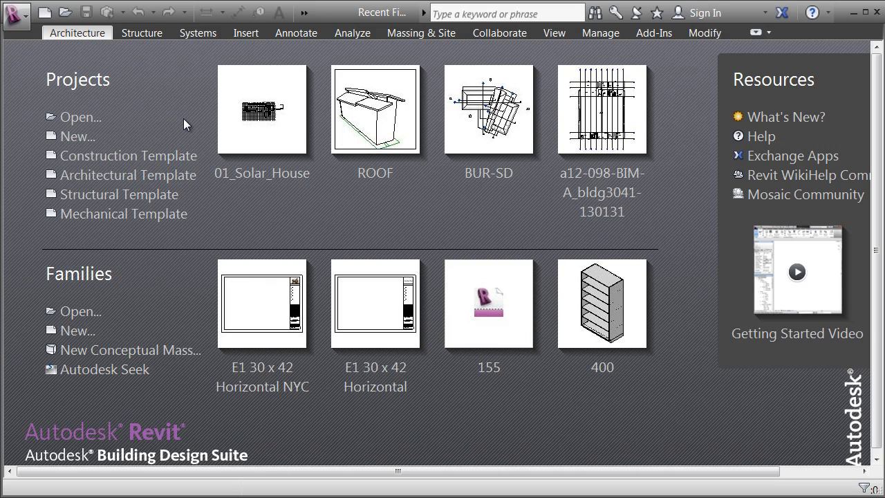
mouse_move(128, 75)
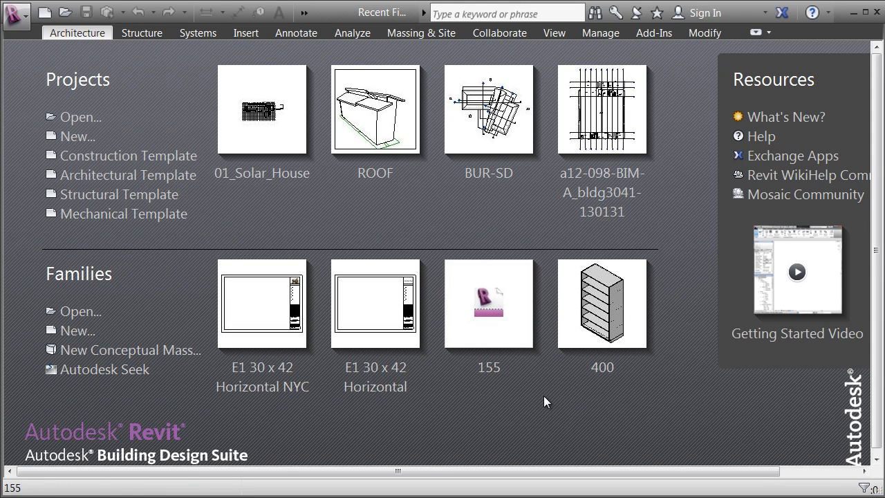
mouse_move(601, 301)
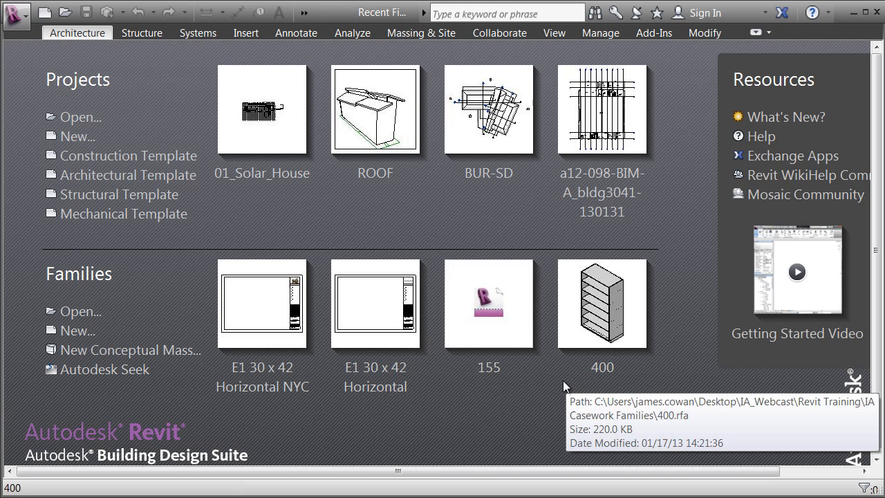
mouse_move(119, 194)
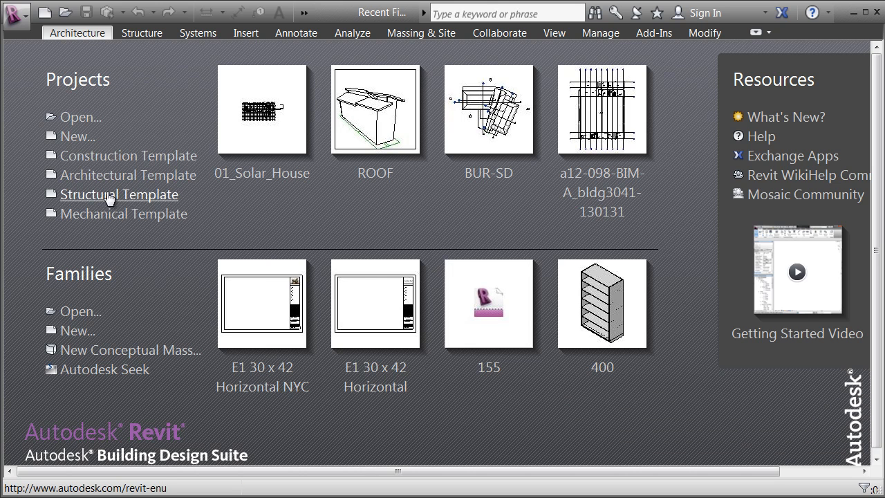
mouse_move(128, 174)
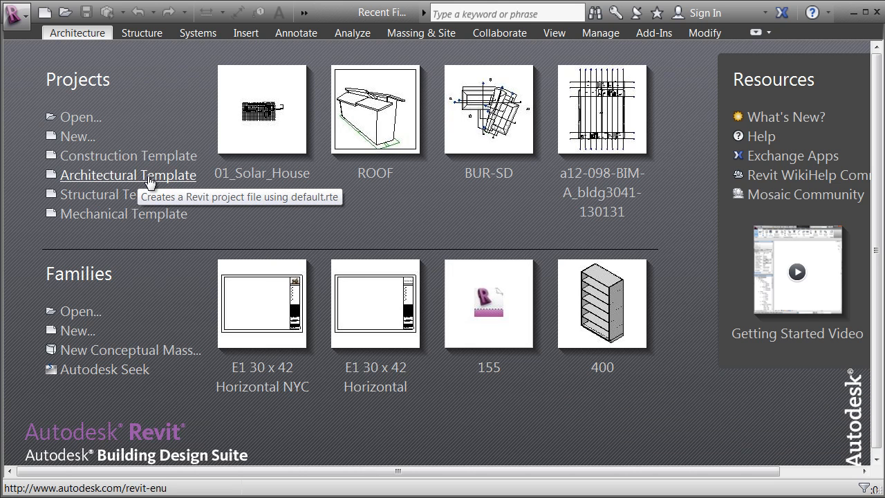
mouse_move(315, 224)
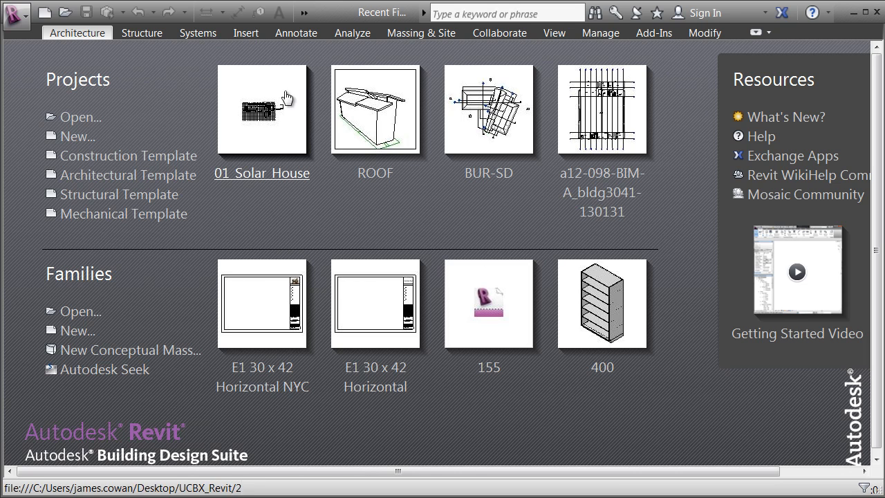
mouse_move(261, 111)
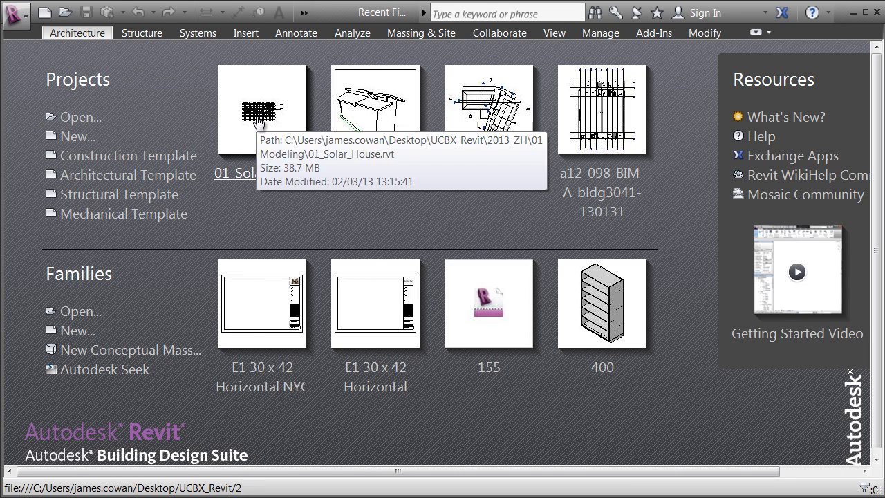
- Open the 01_Solar_House project from the Projects thumbnails
click(262, 109)
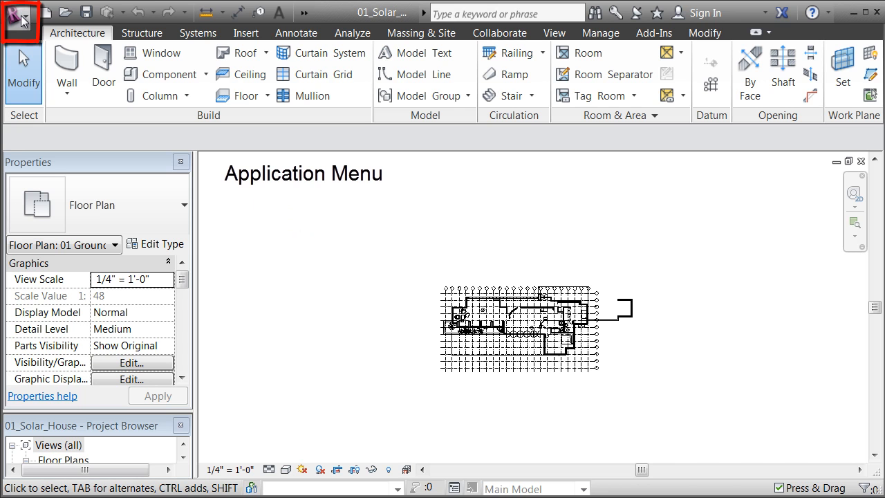
mouse_move(19, 20)
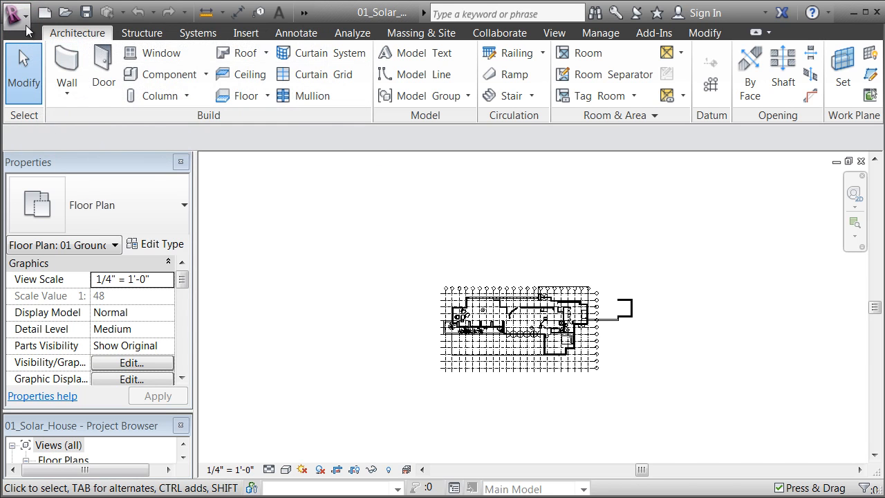
mouse_move(18, 15)
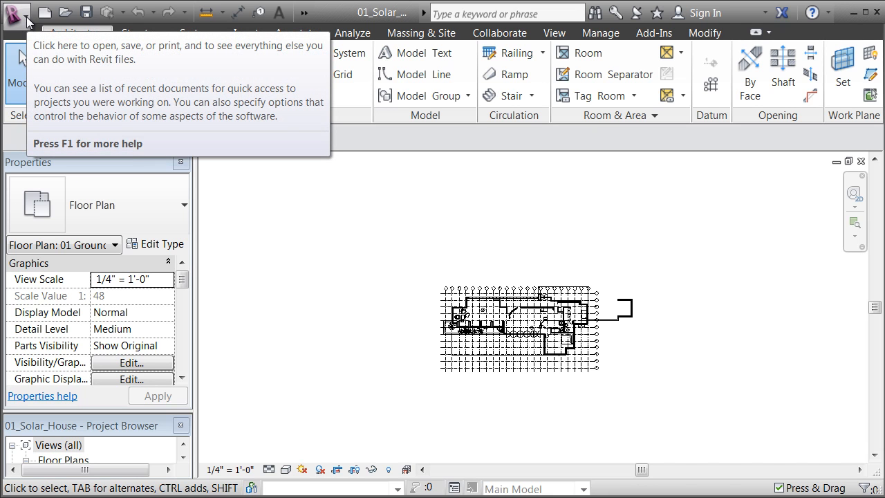
mouse_move(15, 24)
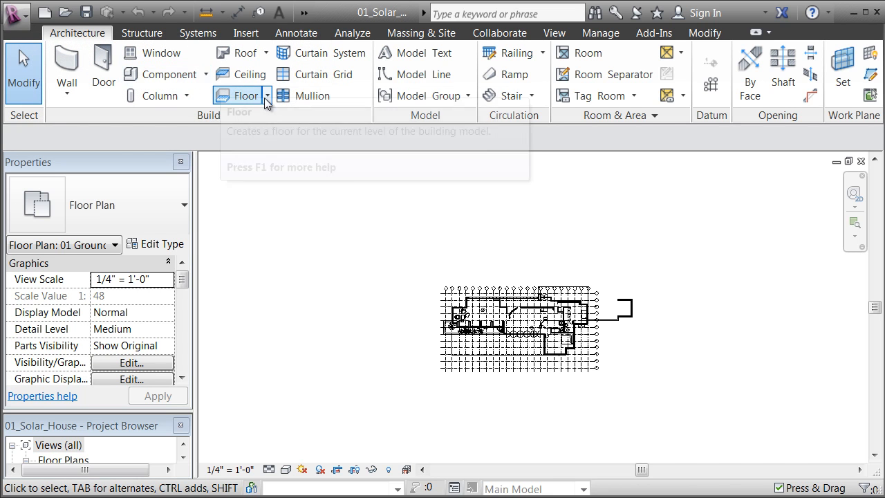
mouse_move(512, 96)
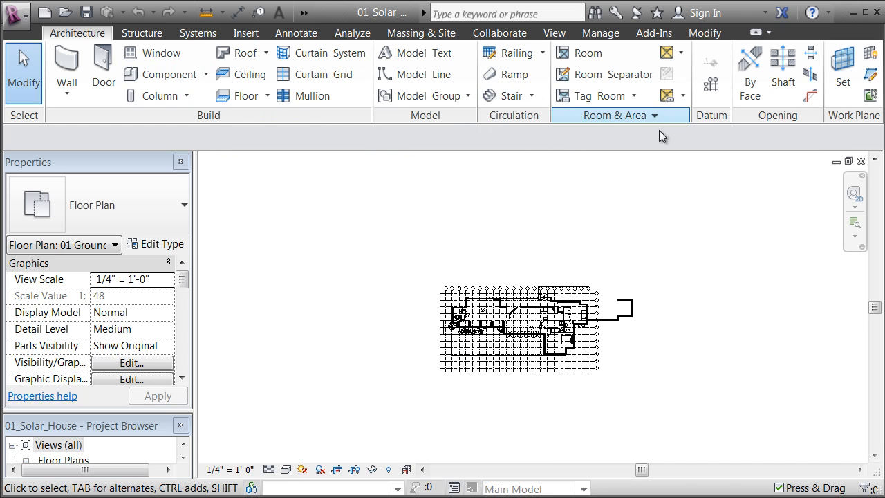
mouse_move(184, 209)
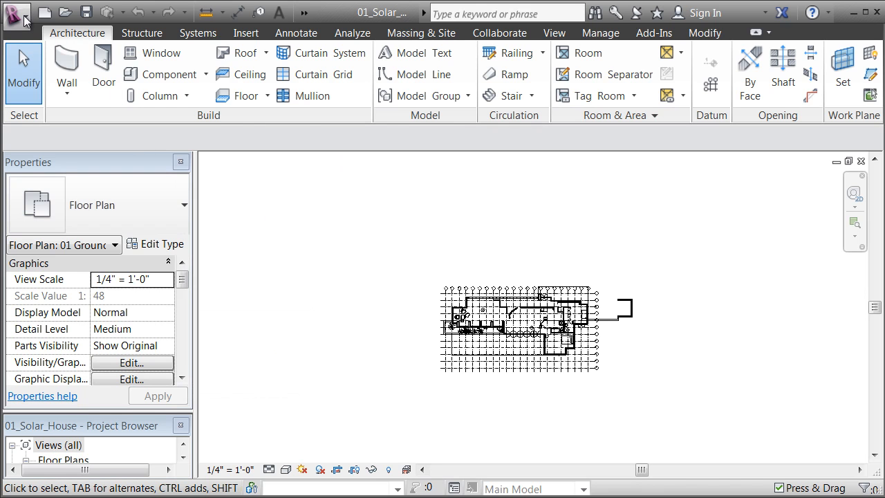
- Show the Suite Workflows submenu in the Application Menu
click(17, 16)
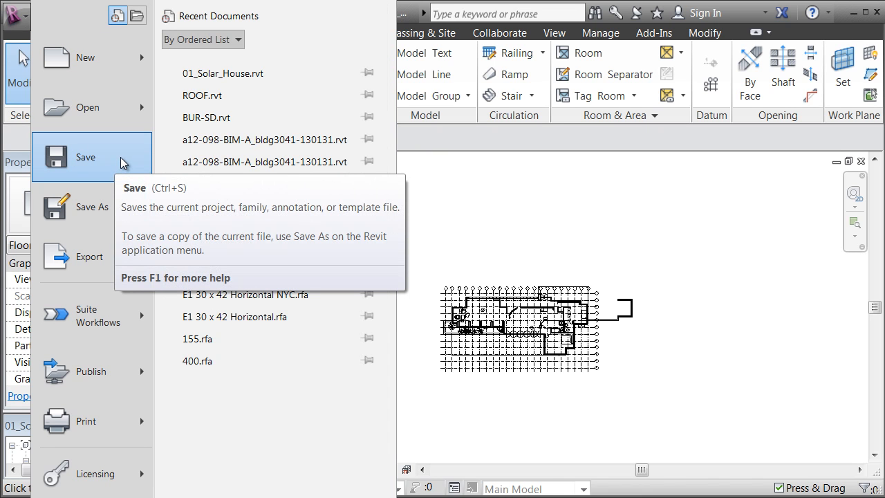
mouse_move(131, 150)
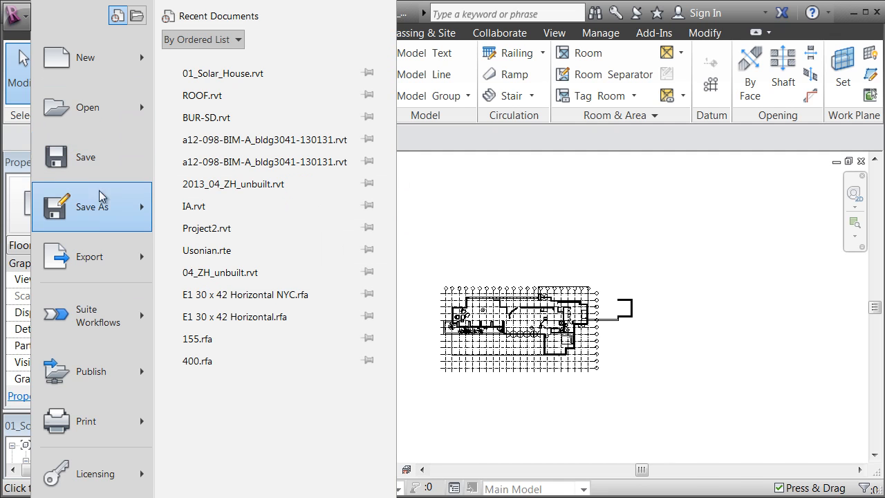
mouse_move(92, 206)
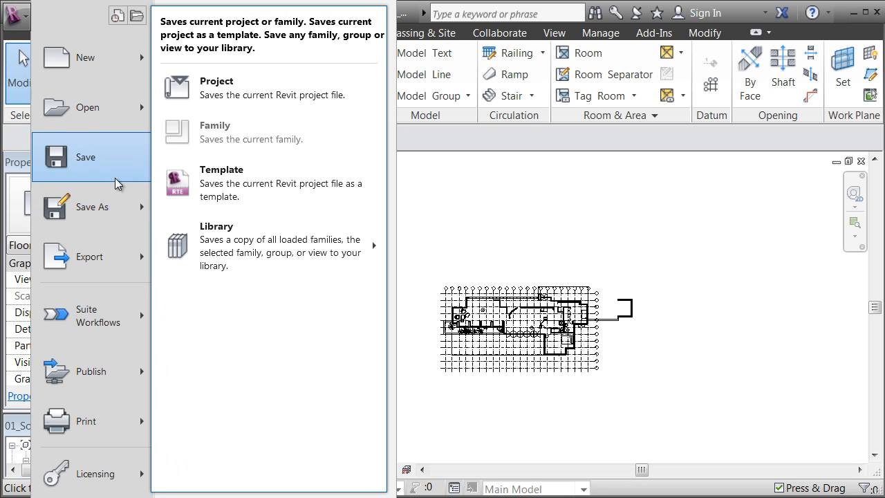
mouse_move(104, 316)
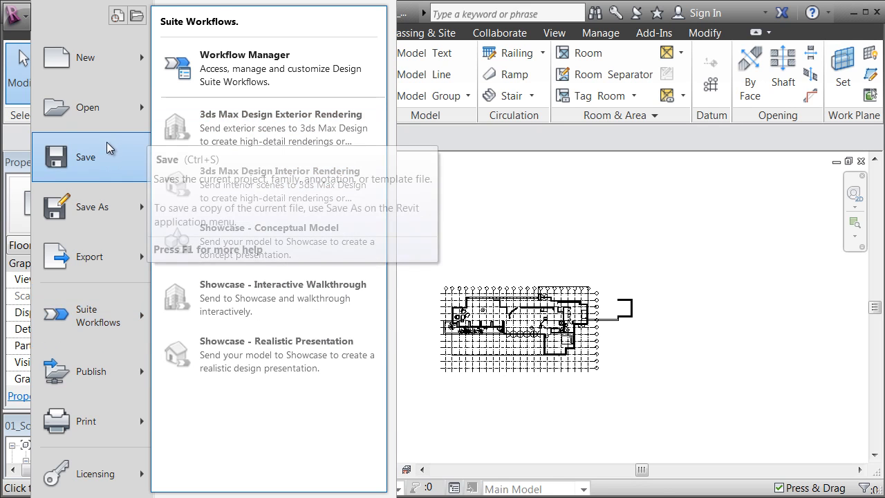
click(90, 256)
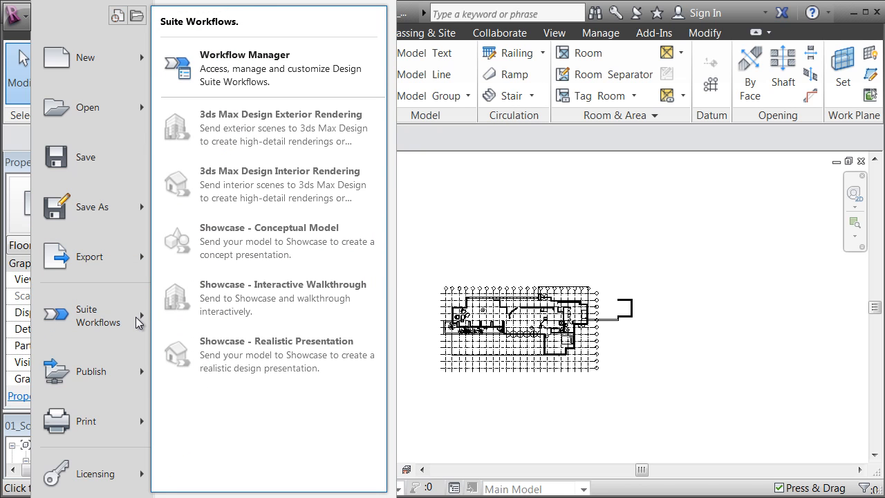
mouse_move(88, 106)
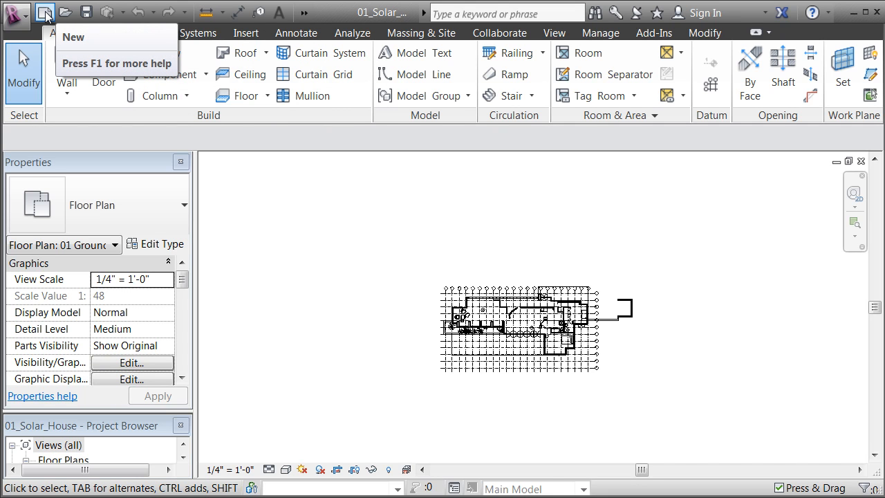
mouse_move(65, 12)
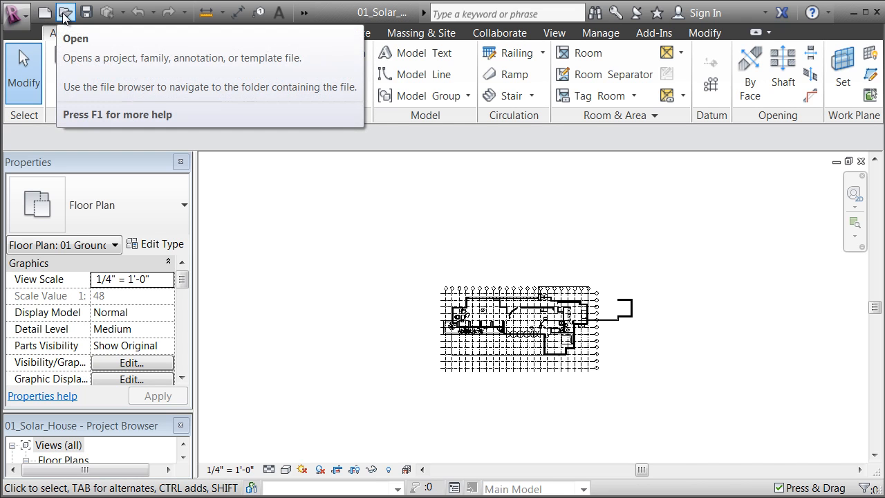
mouse_move(86, 12)
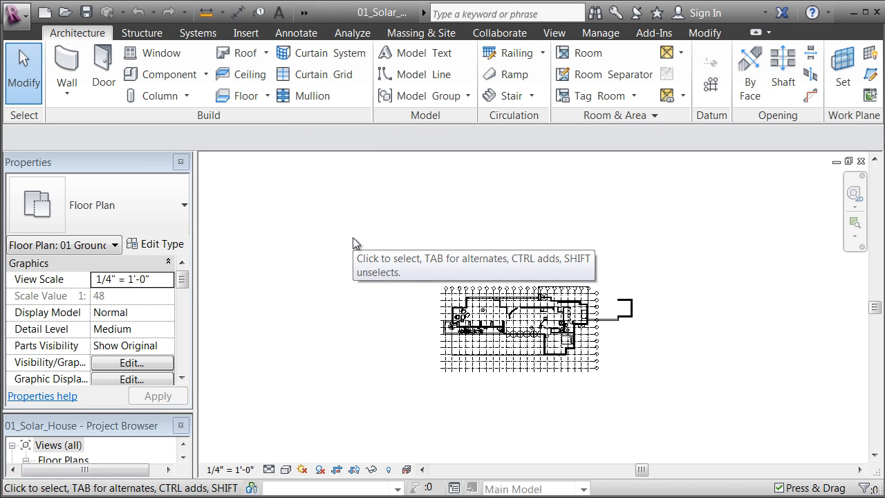
mouse_move(351, 208)
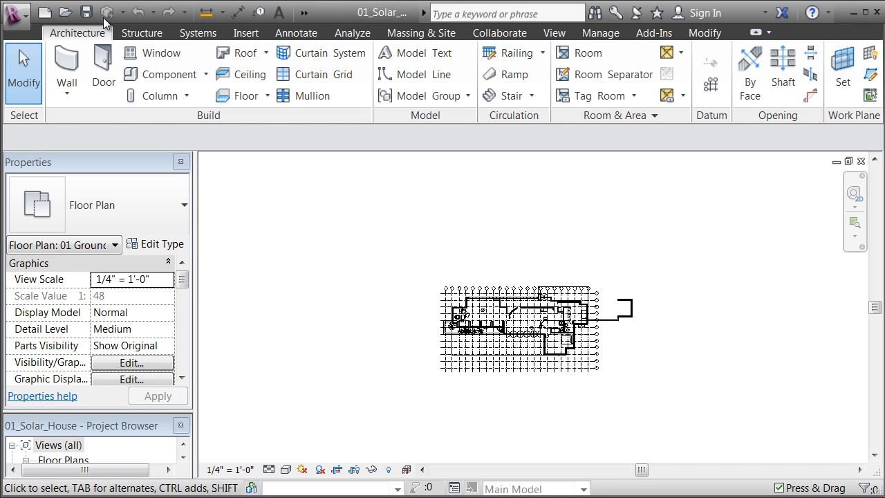
mouse_move(358, 153)
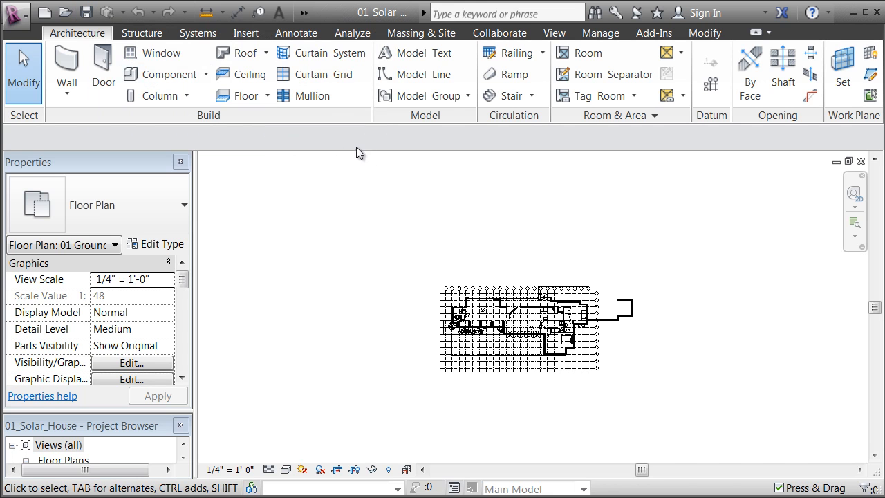
mouse_move(313, 96)
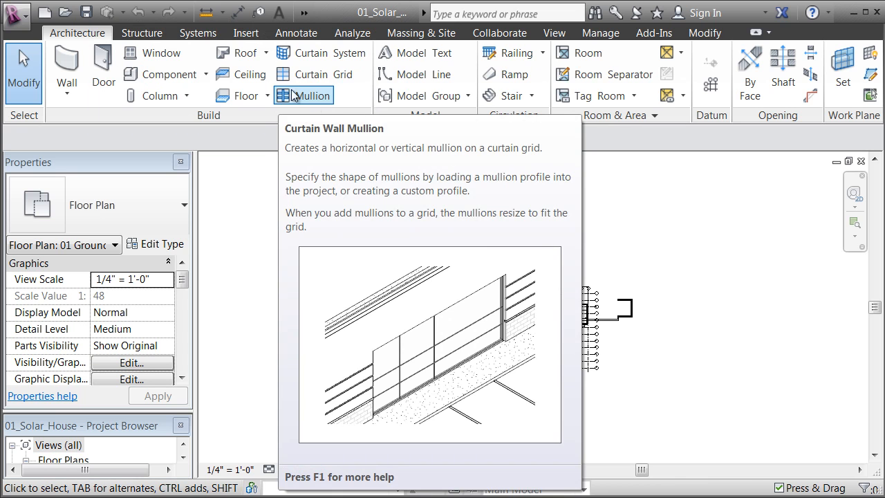
mouse_move(600, 33)
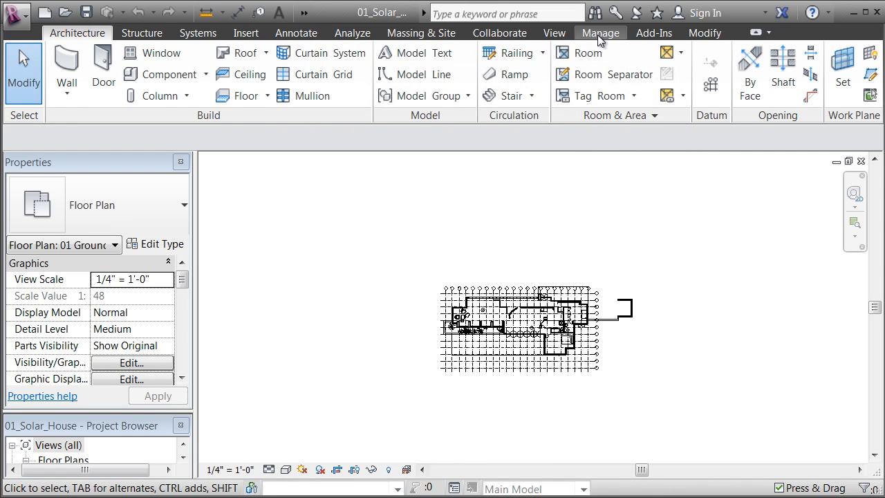
- Switch to the Manage tab and right-click Materials to add it to Quick Access
click(600, 33)
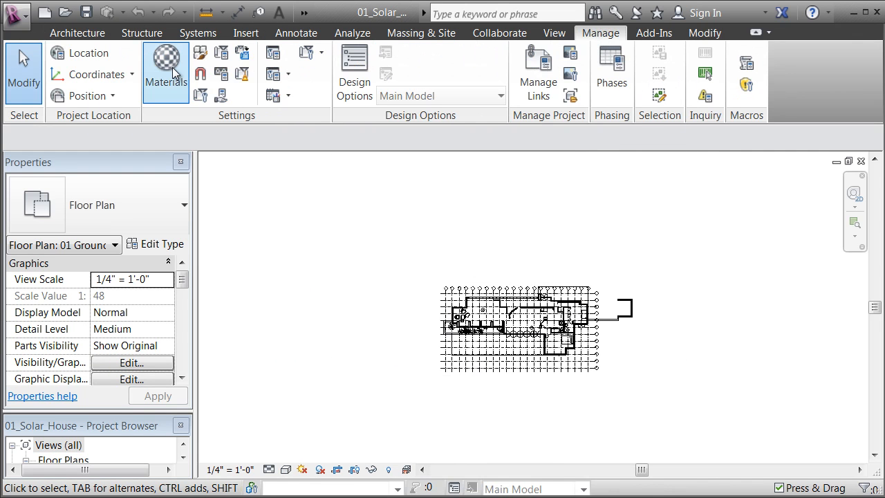
mouse_move(301, 195)
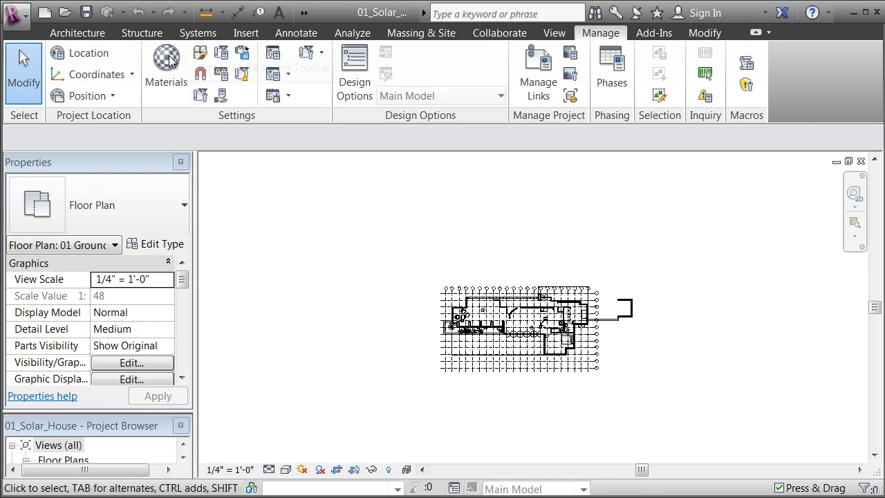
right_click(166, 62)
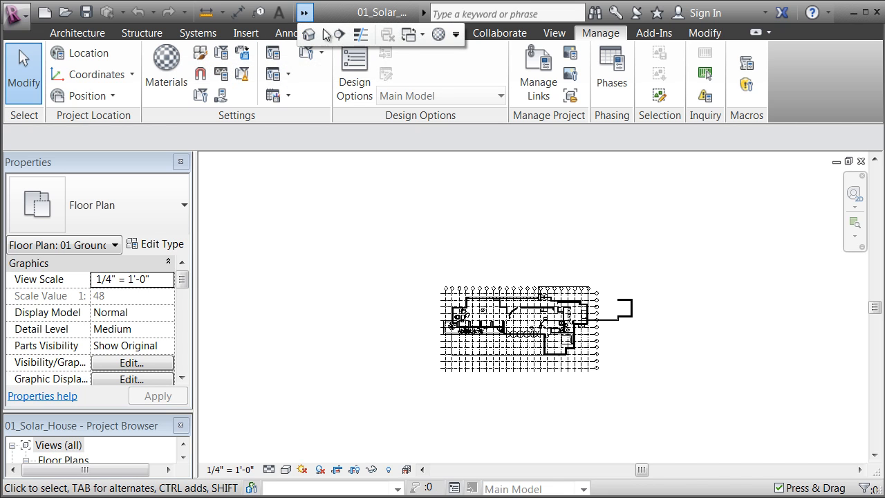
mouse_move(379, 36)
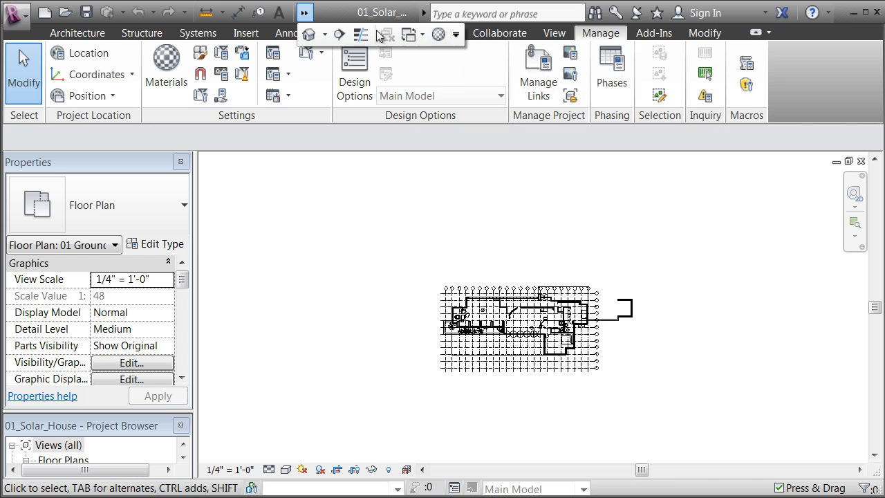
mouse_move(394, 40)
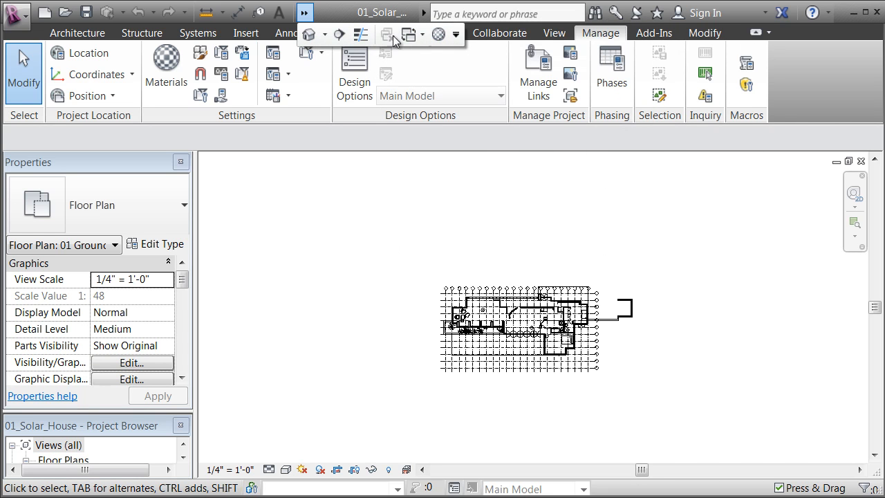
mouse_move(438, 34)
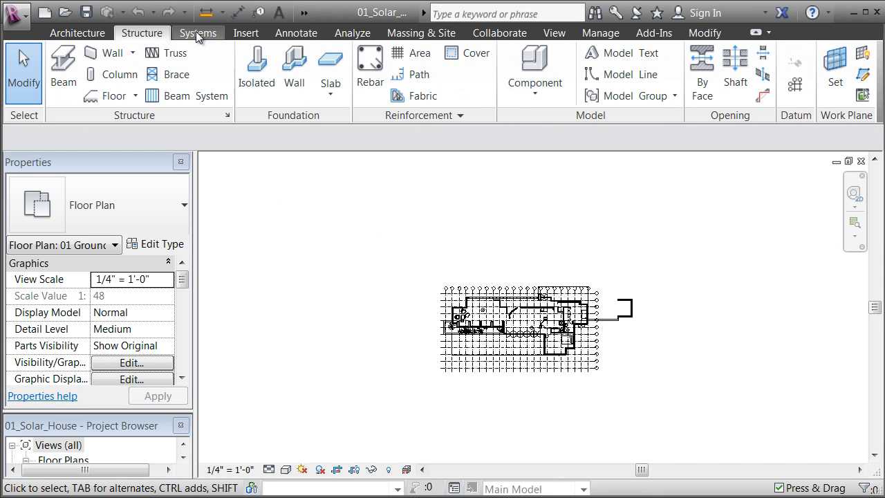
- Switch back to the Architecture tab and click in the drawing area
click(77, 33)
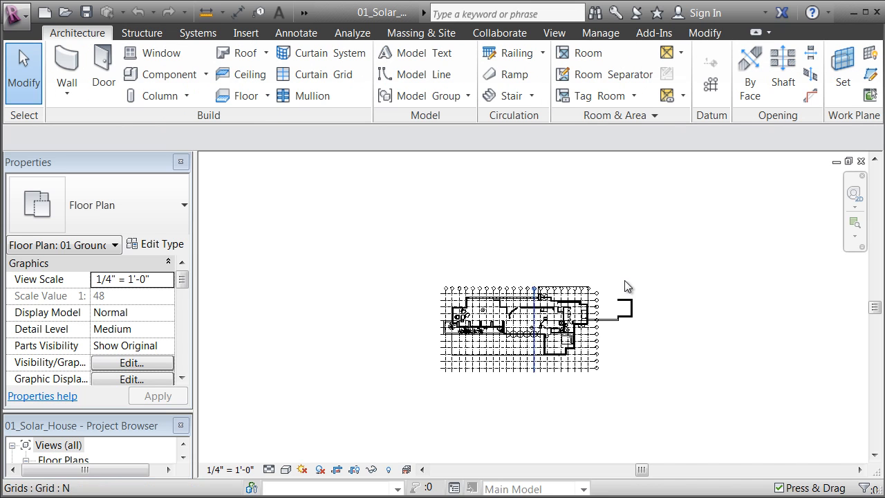
click(353, 194)
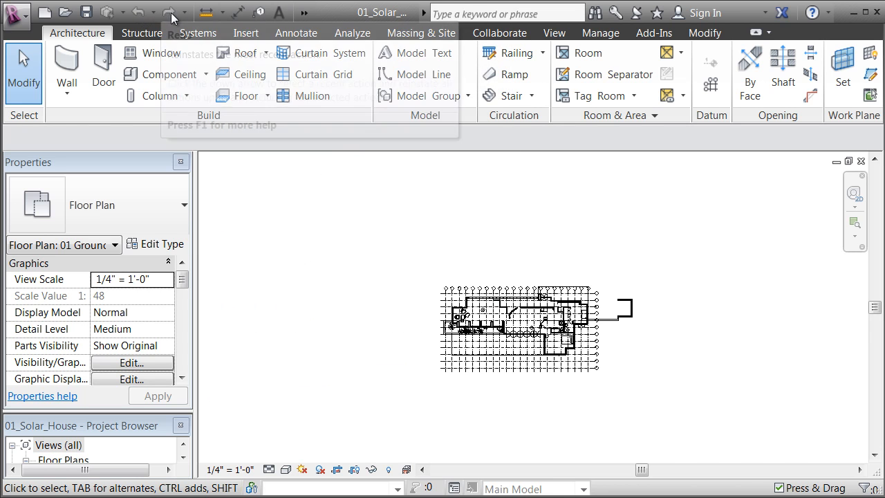
mouse_move(166, 12)
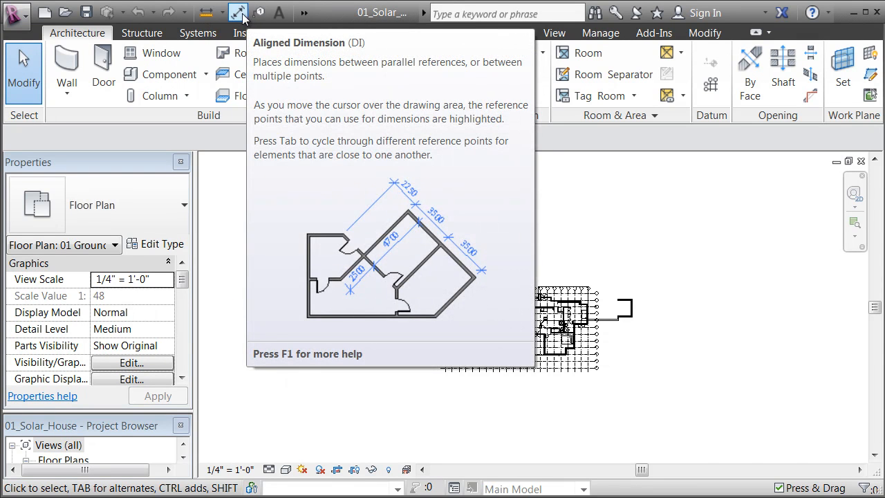
mouse_move(259, 12)
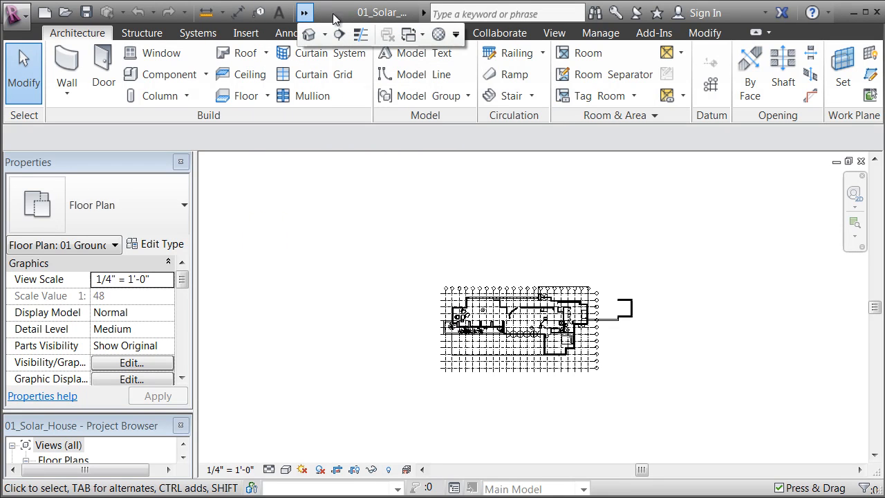
mouse_move(339, 34)
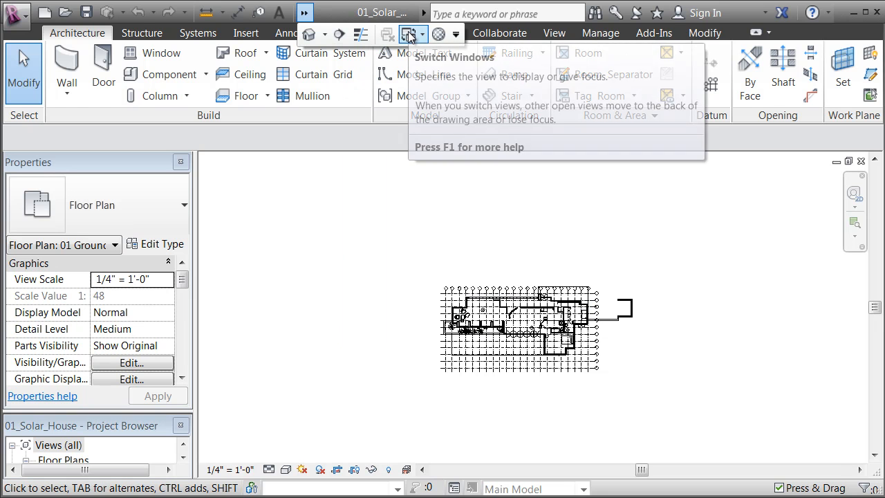
mouse_move(439, 34)
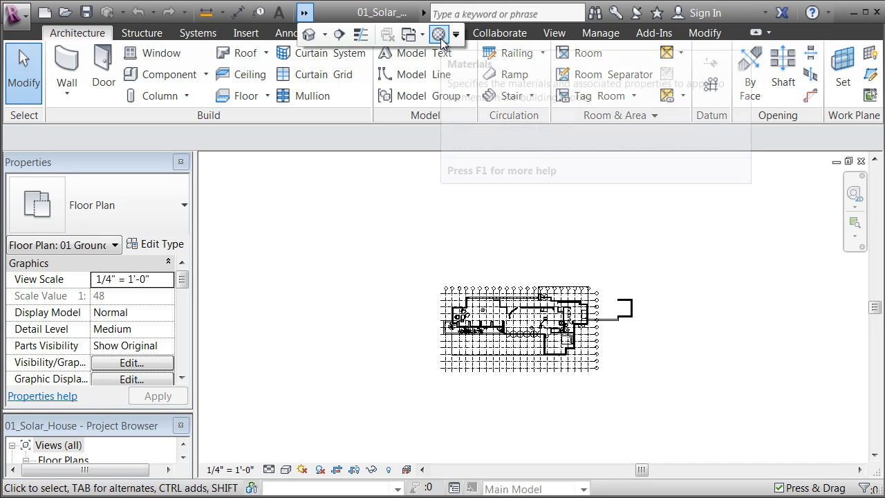
mouse_move(438, 34)
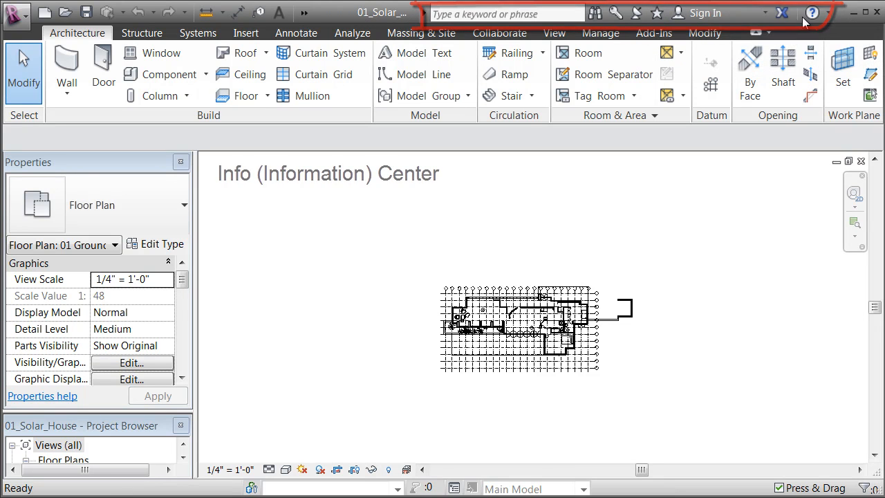
mouse_move(812, 12)
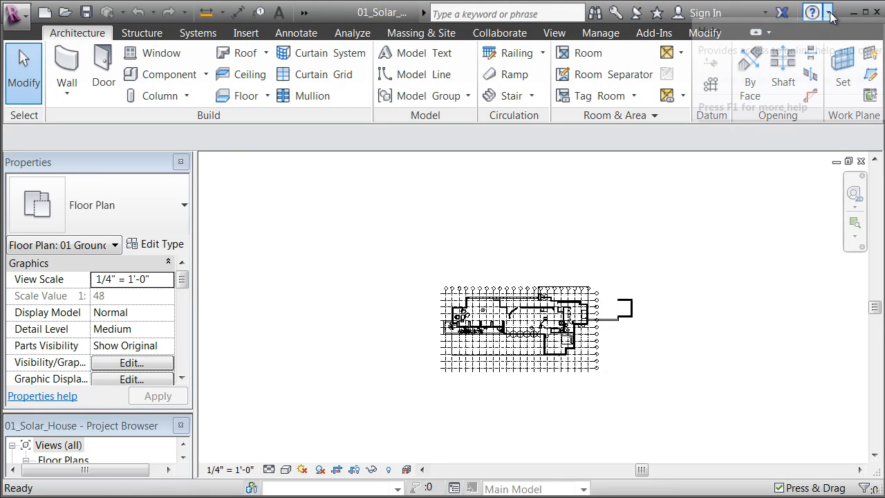
mouse_move(811, 12)
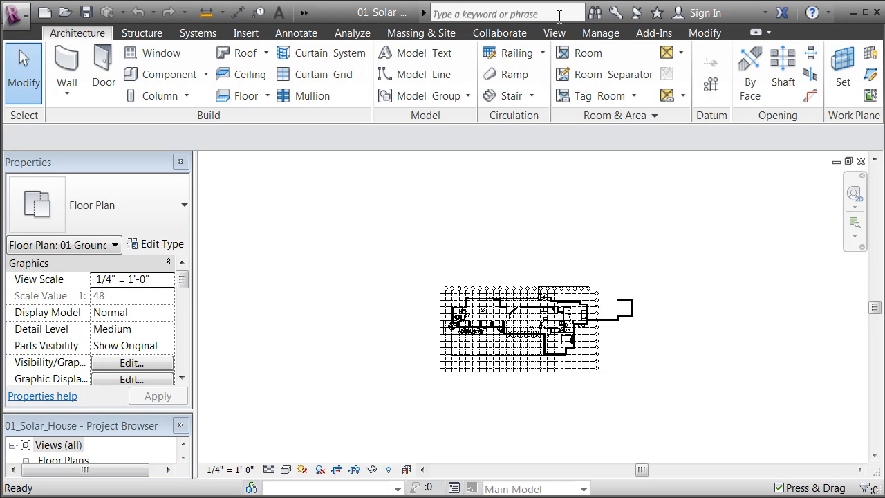
mouse_move(595, 13)
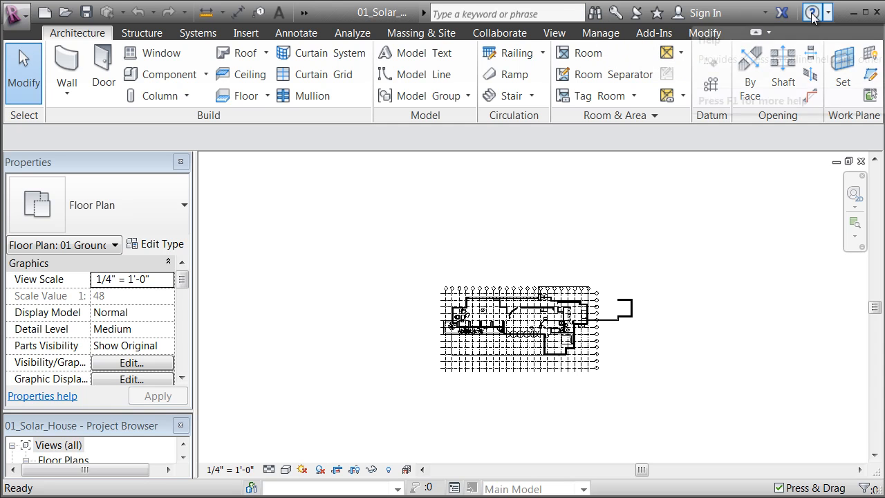
mouse_move(811, 12)
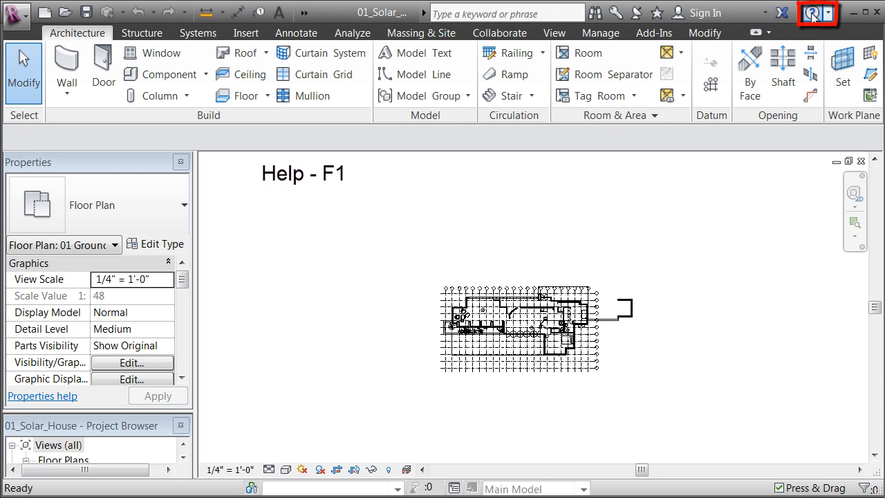
- Open Revit 2013 WikiHelp with the InfoCenter Help button
click(812, 12)
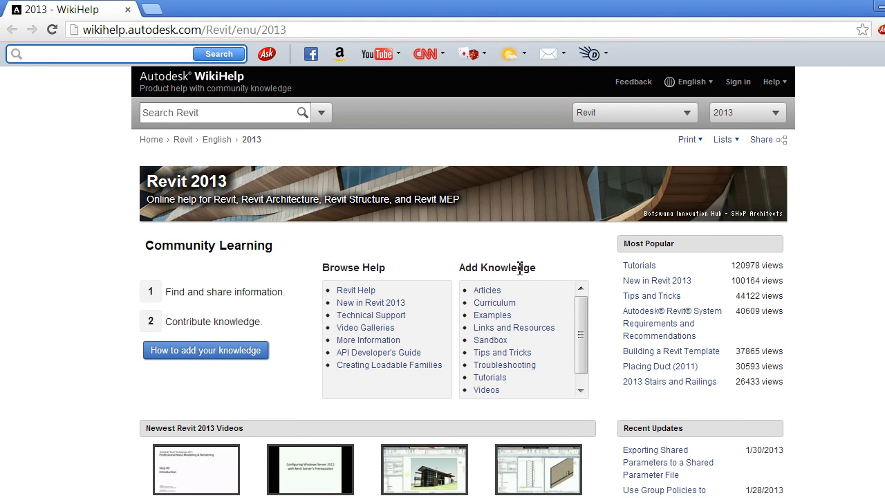
mouse_move(383, 253)
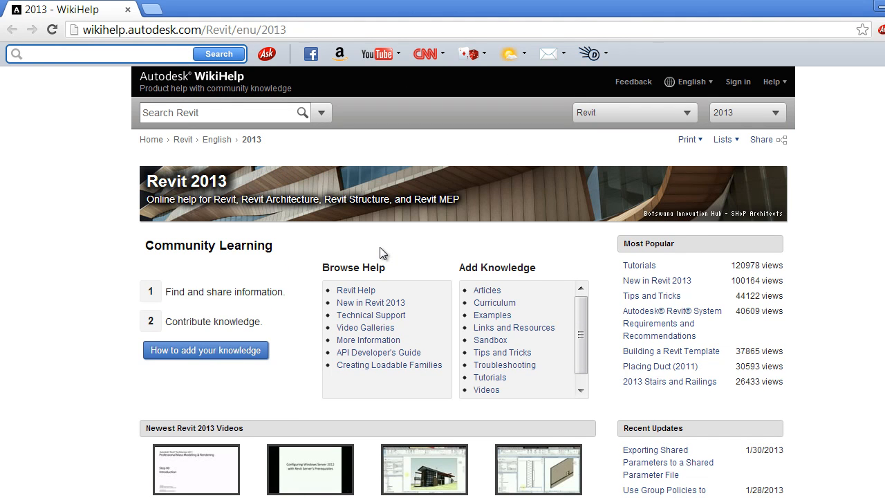
mouse_move(378, 263)
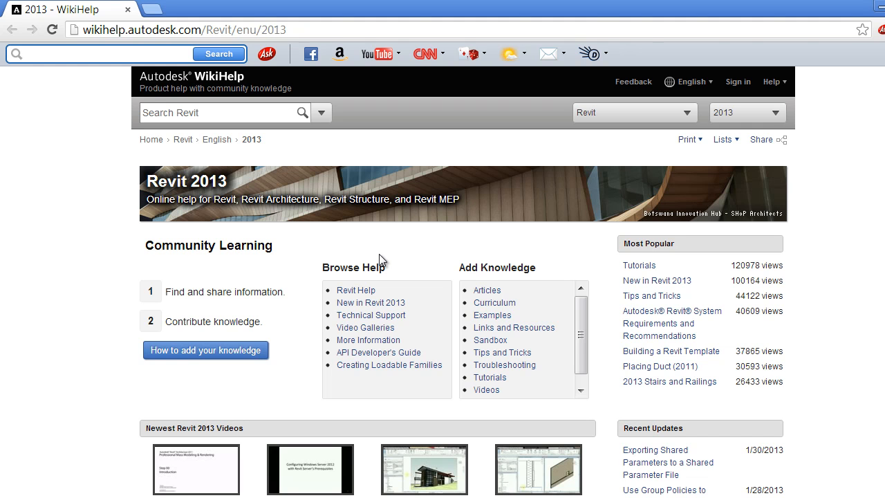
mouse_move(326, 315)
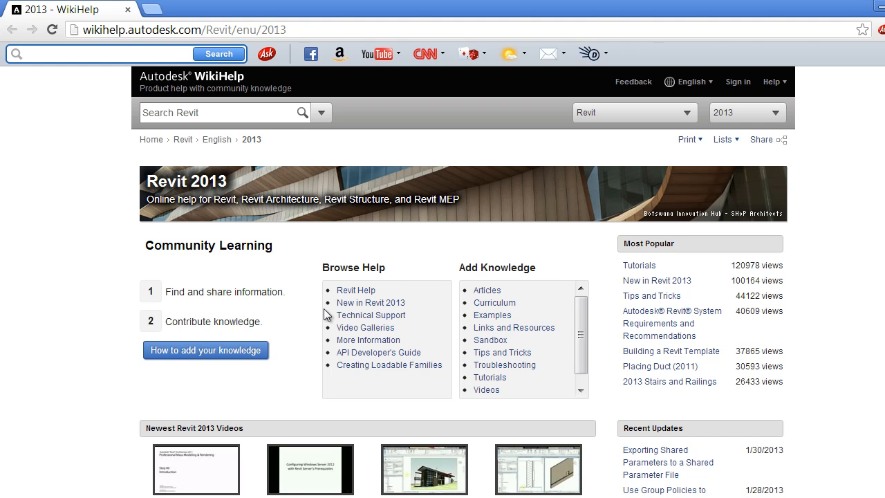
mouse_move(320, 236)
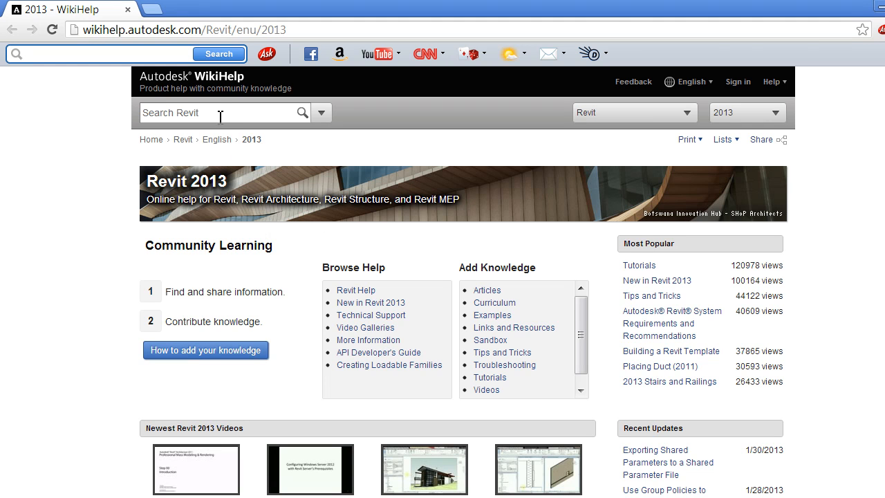
- Search the Revit 2013 help for 'save'
click(221, 112)
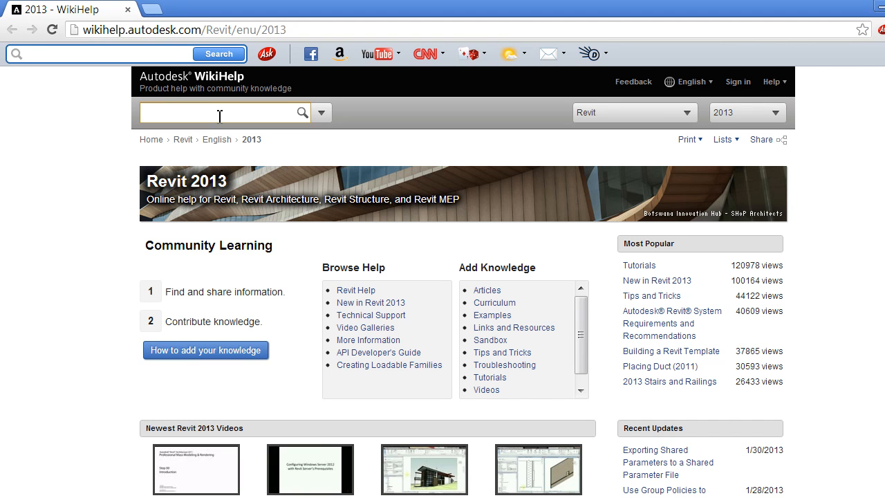
text(save)
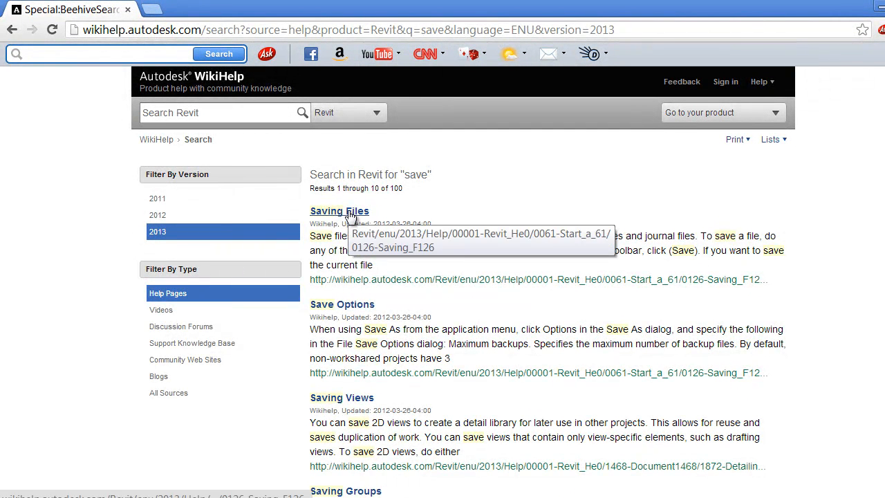
mouse_move(563, 195)
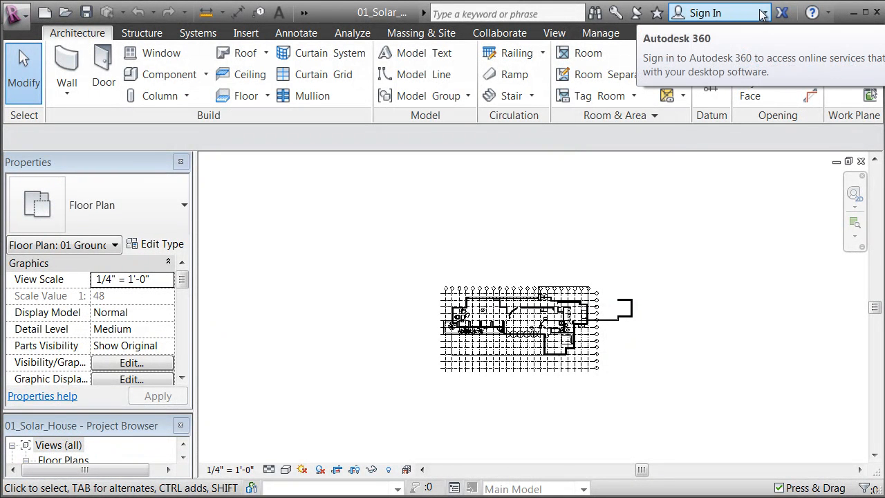
mouse_move(765, 18)
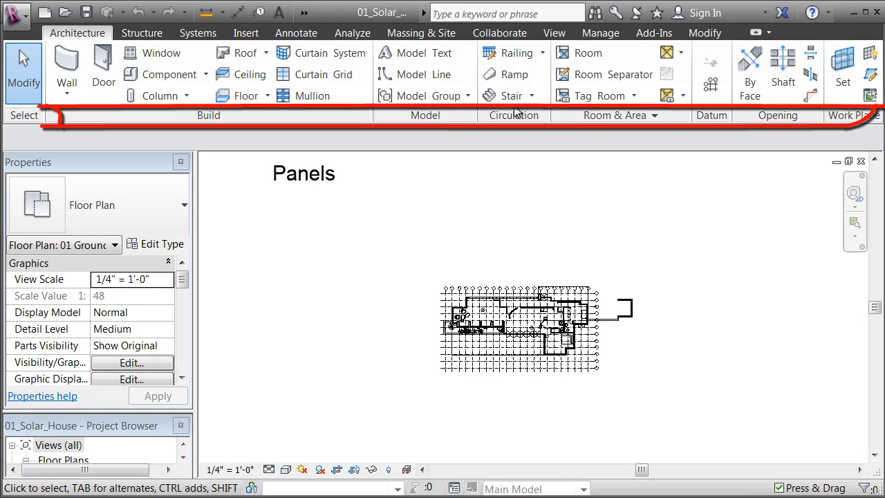
mouse_move(220, 118)
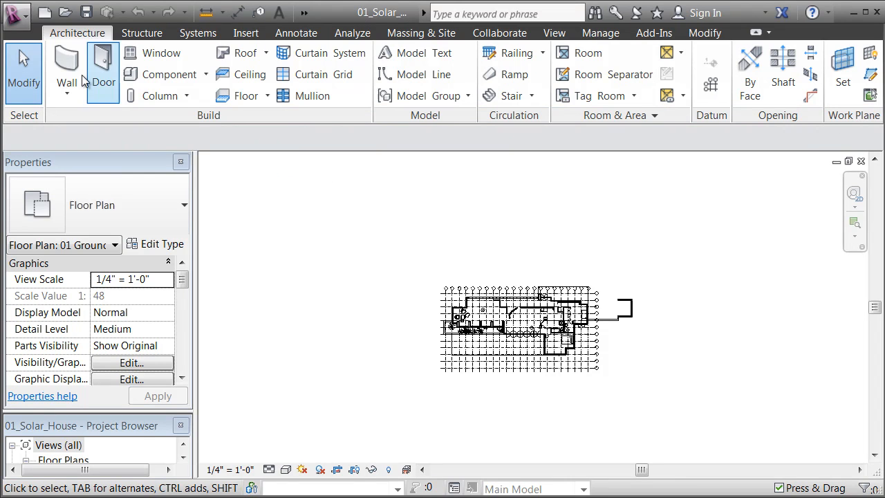
mouse_move(241, 52)
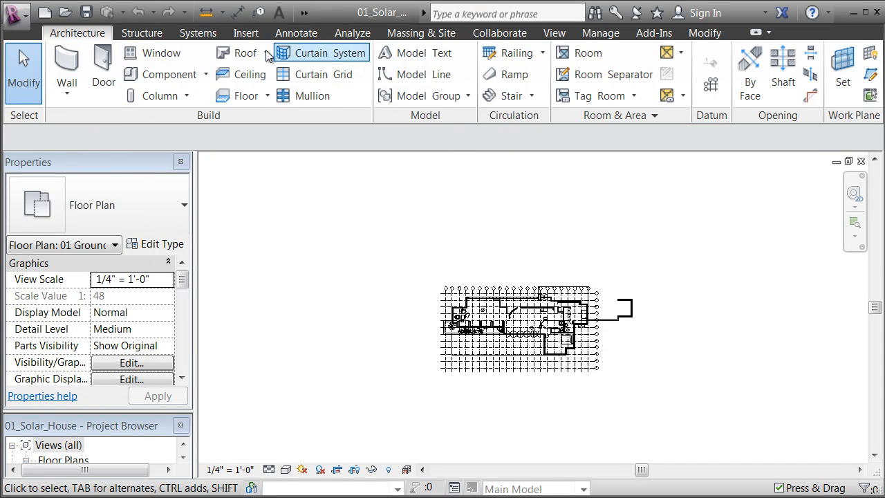
mouse_move(322, 74)
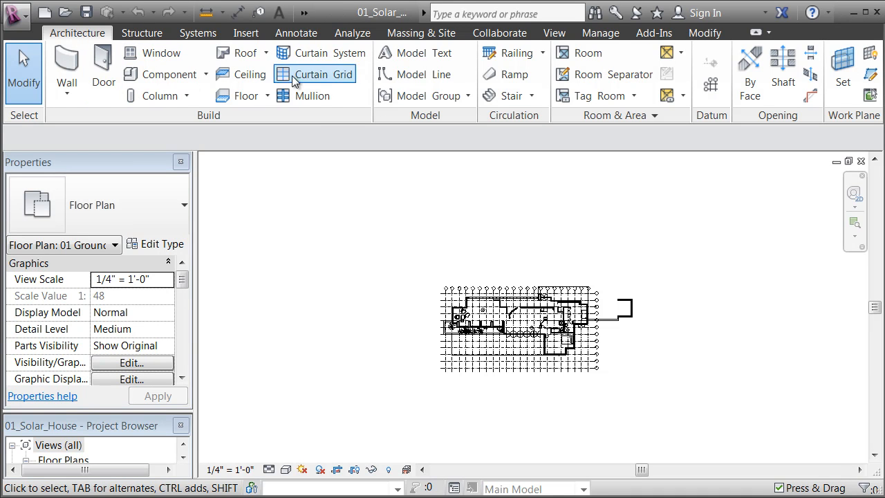
mouse_move(248, 74)
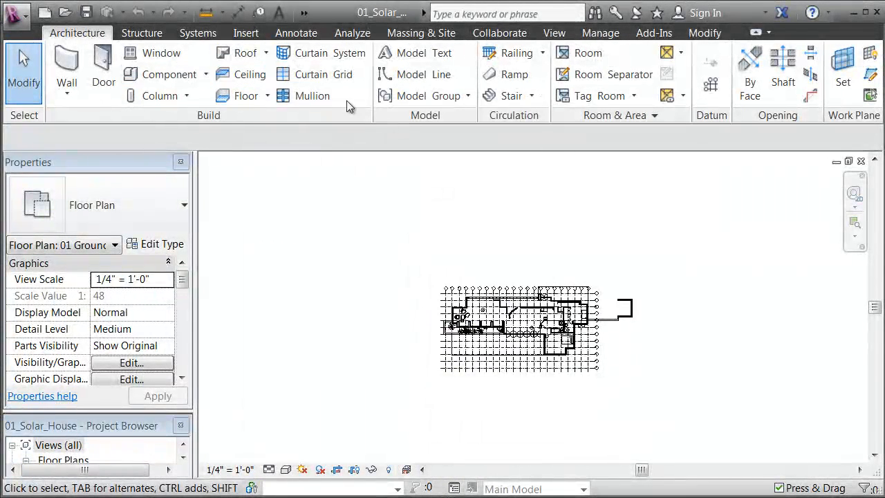
mouse_move(150, 53)
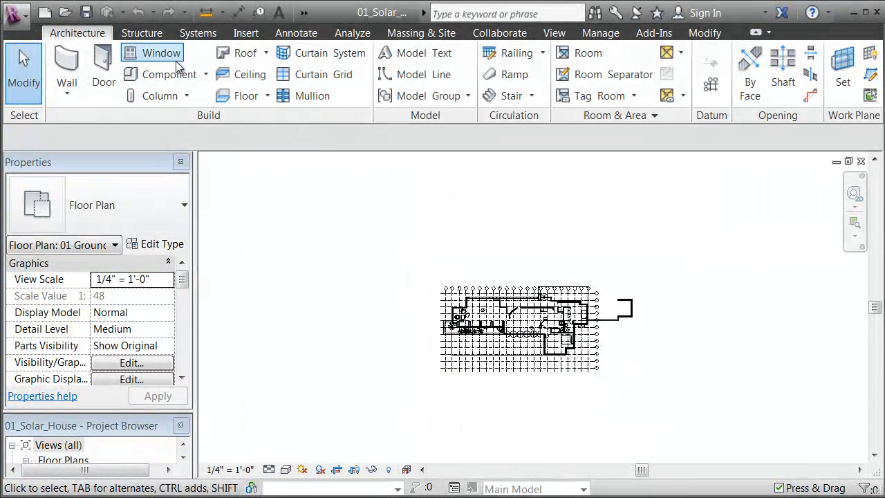
mouse_move(168, 74)
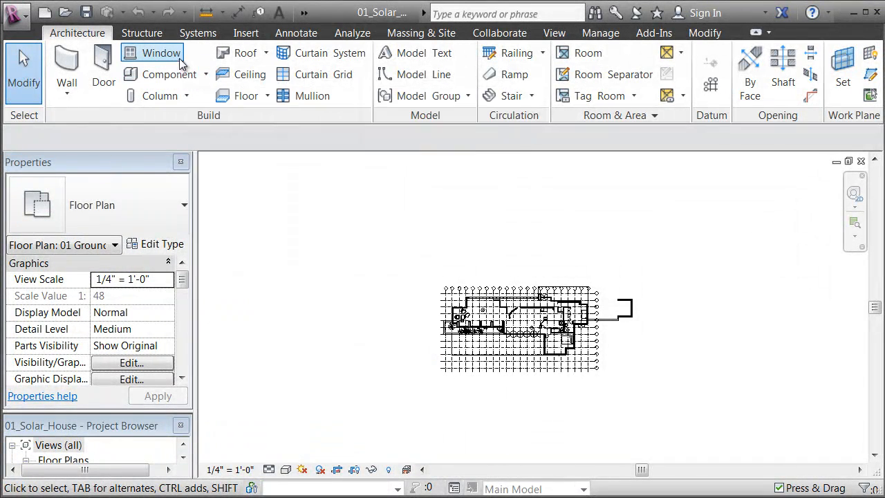
mouse_move(162, 53)
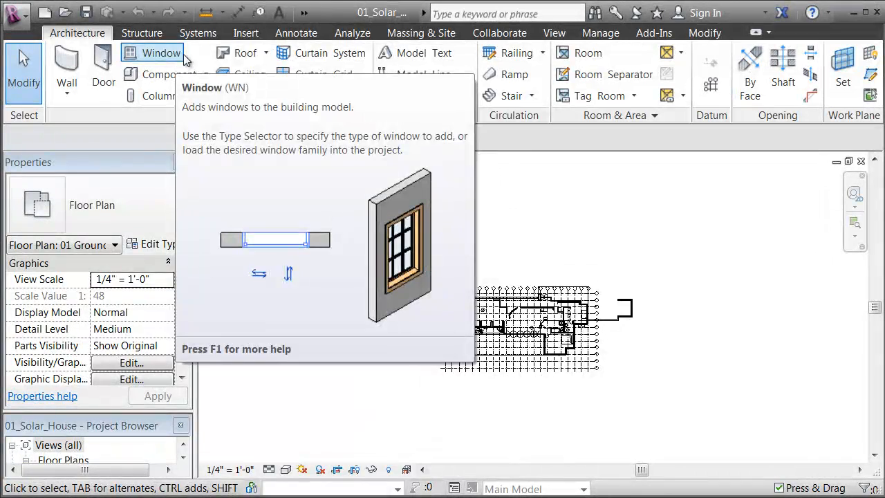
mouse_move(252, 74)
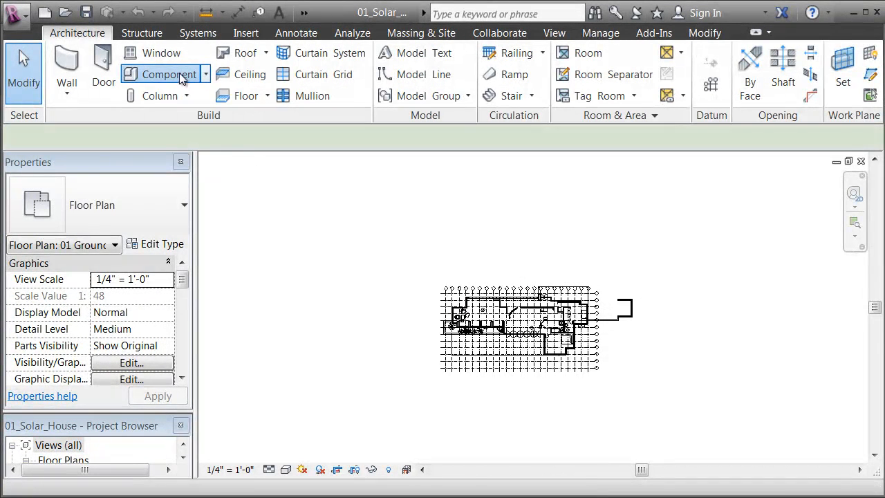
- Start Place Component with the Downlight - Wall Washer fixture loaded
click(158, 73)
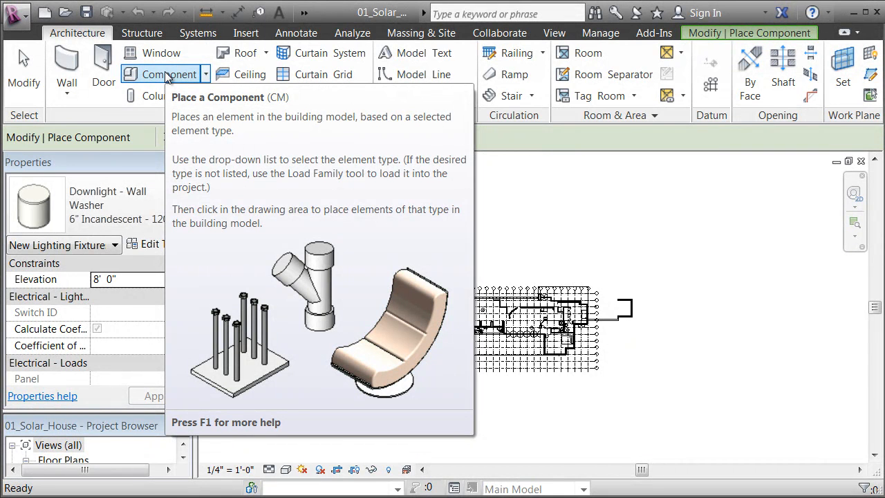
mouse_move(164, 78)
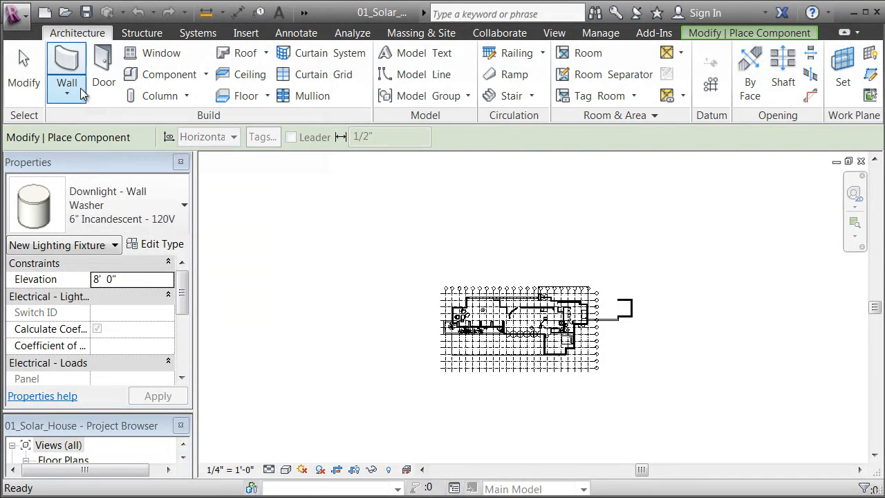
mouse_move(102, 66)
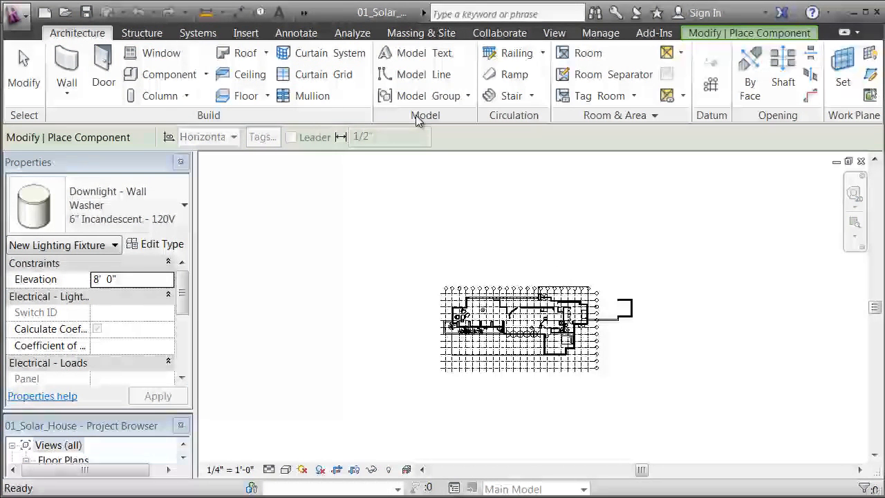
mouse_move(414, 53)
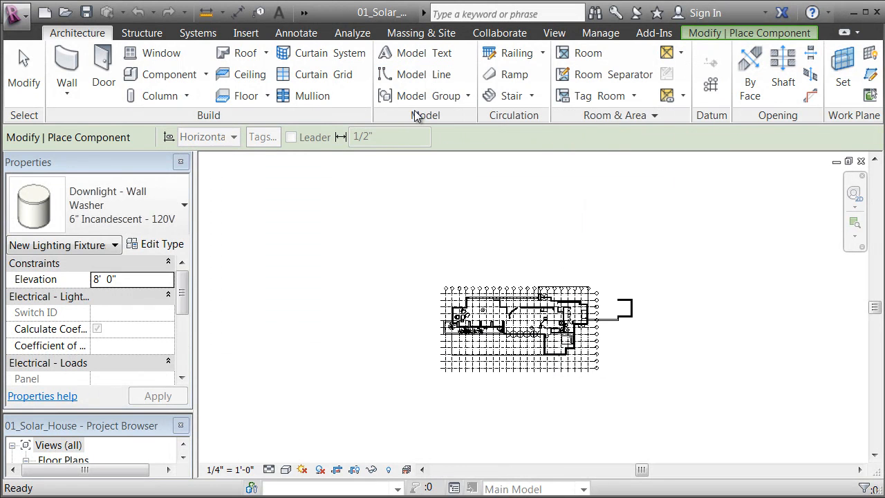
mouse_move(511, 95)
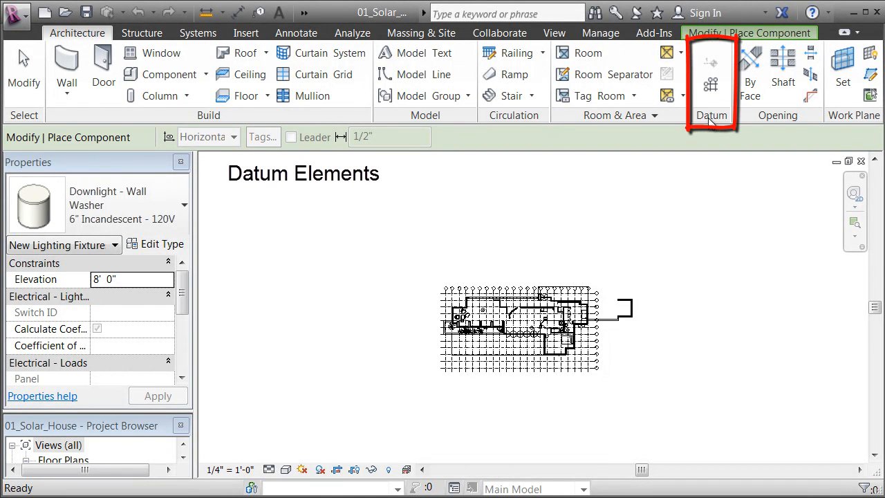
mouse_move(712, 110)
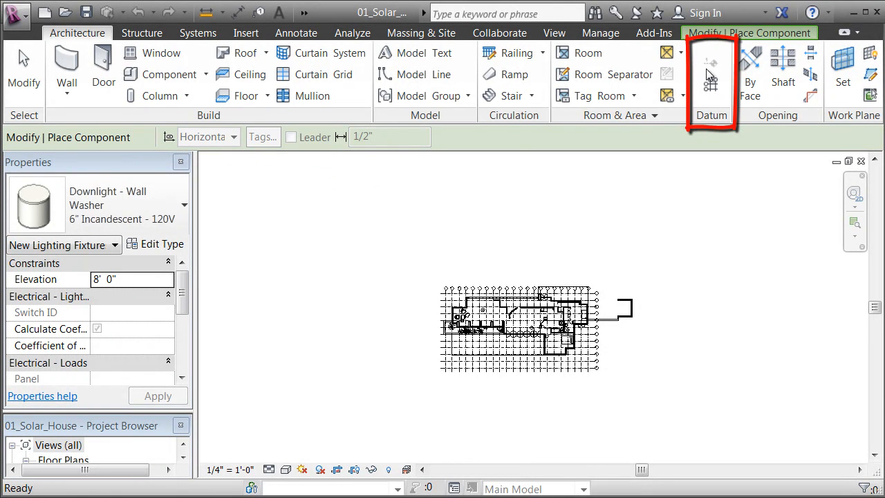
mouse_move(711, 83)
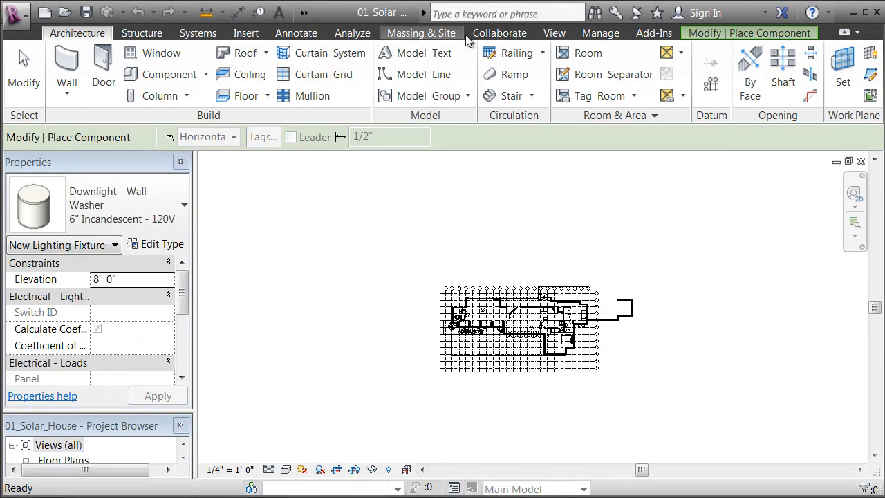
mouse_move(194, 129)
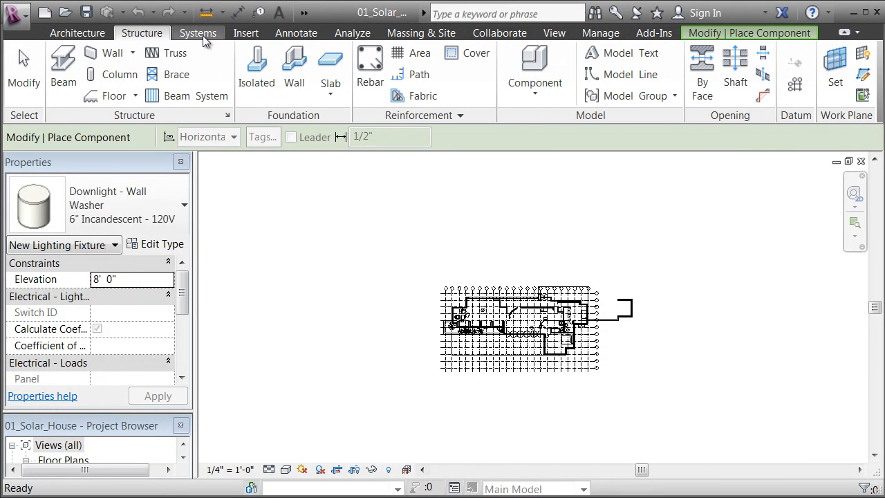
- Switch to the Systems tab for HVAC, mechanical and plumbing tools
click(198, 32)
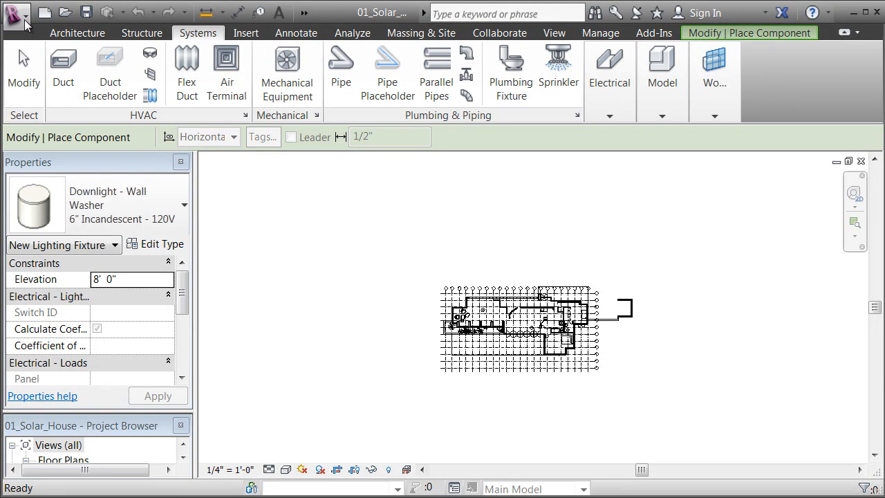
- Open Revit's Options dialog on the General page from the Application Menu
click(13, 14)
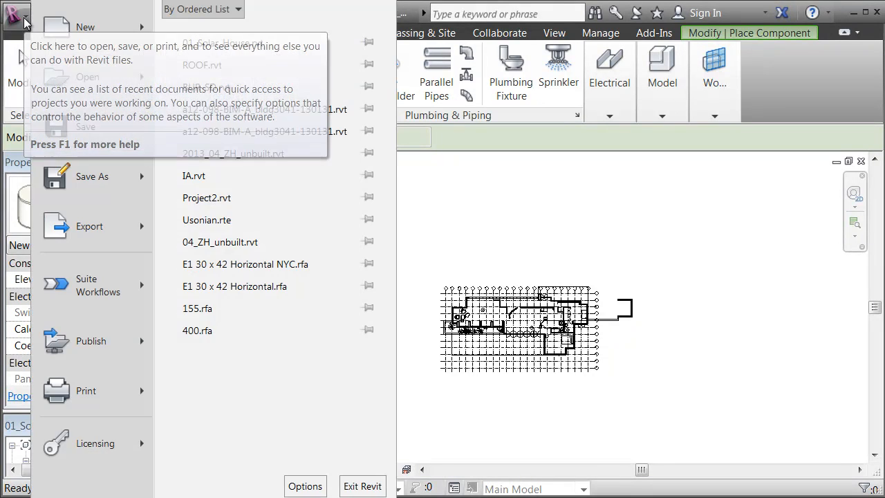
mouse_move(308, 468)
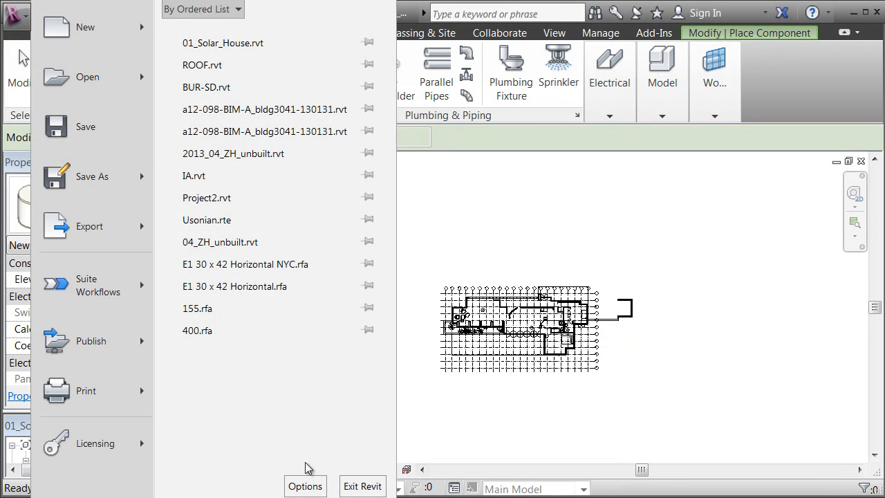
click(305, 485)
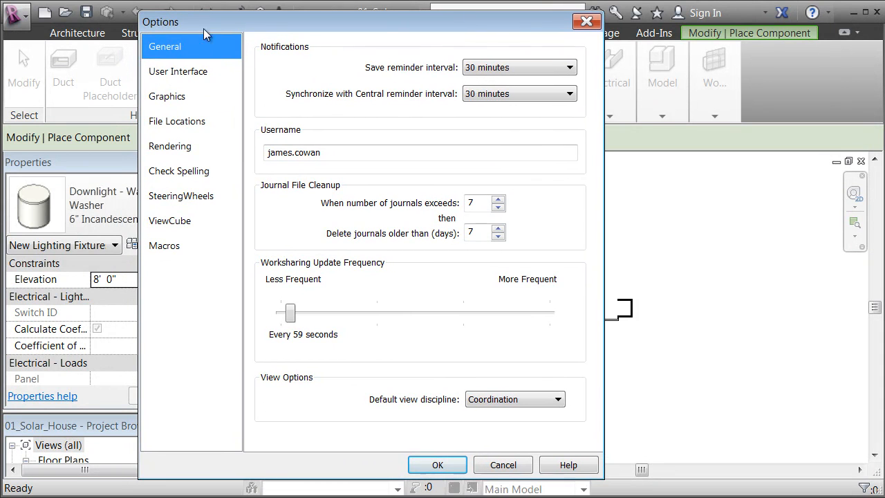
mouse_move(449, 38)
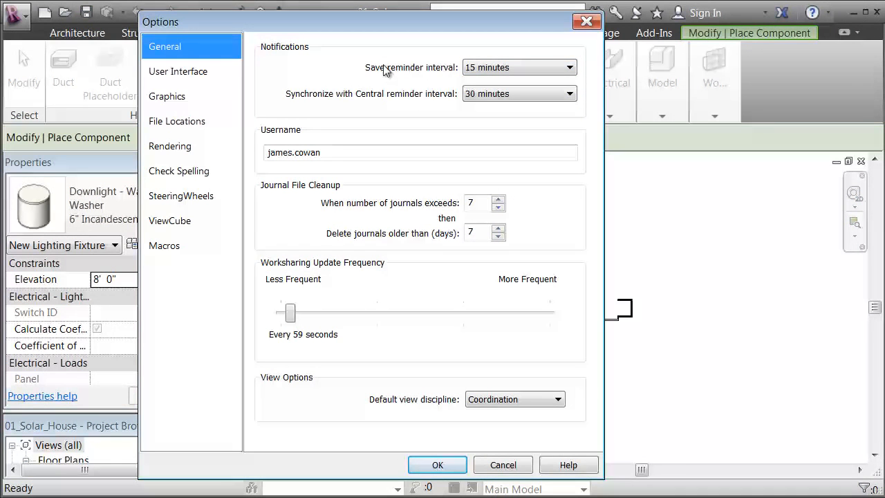
mouse_move(309, 71)
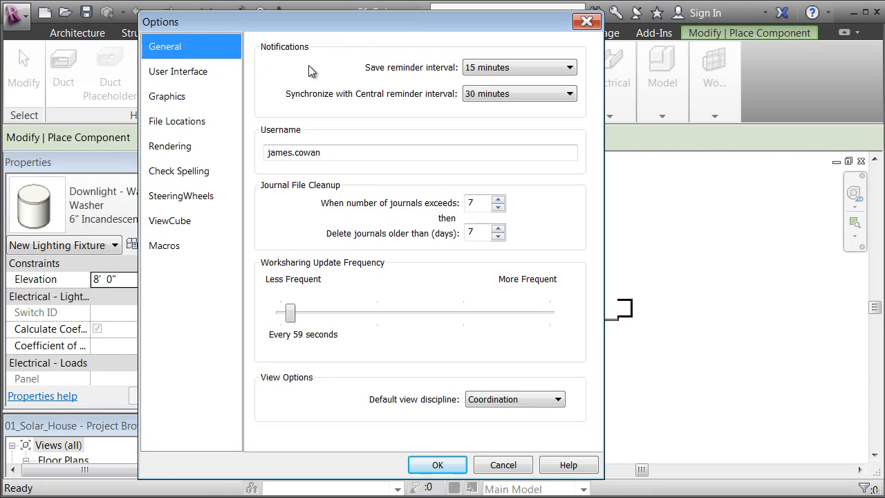
mouse_move(178, 71)
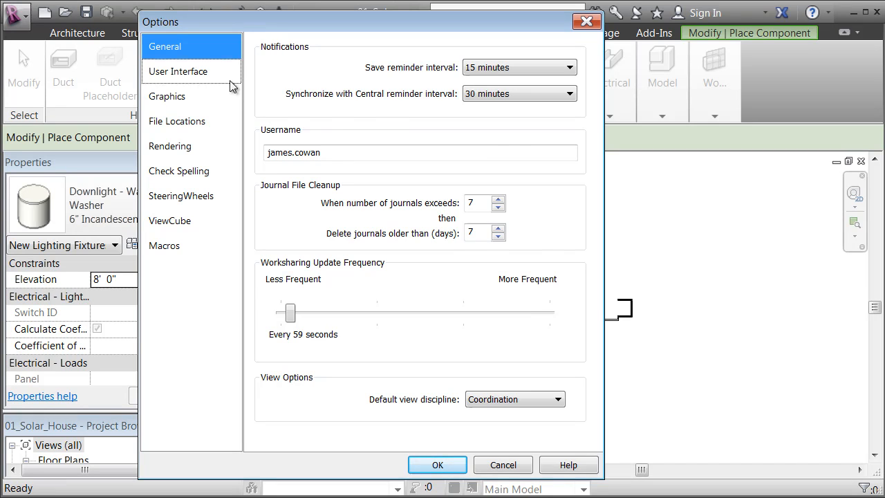
- In Options > User Interface, turn off Structure and Massing & Site tools and apply
click(178, 71)
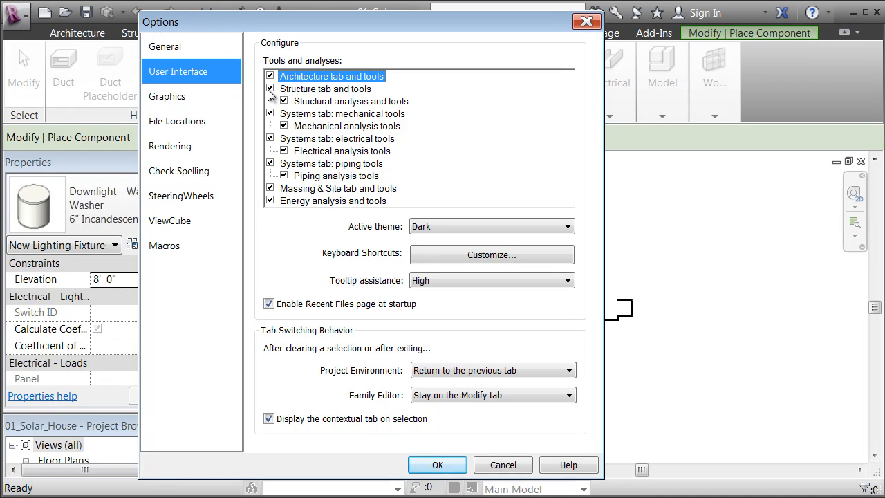
click(270, 89)
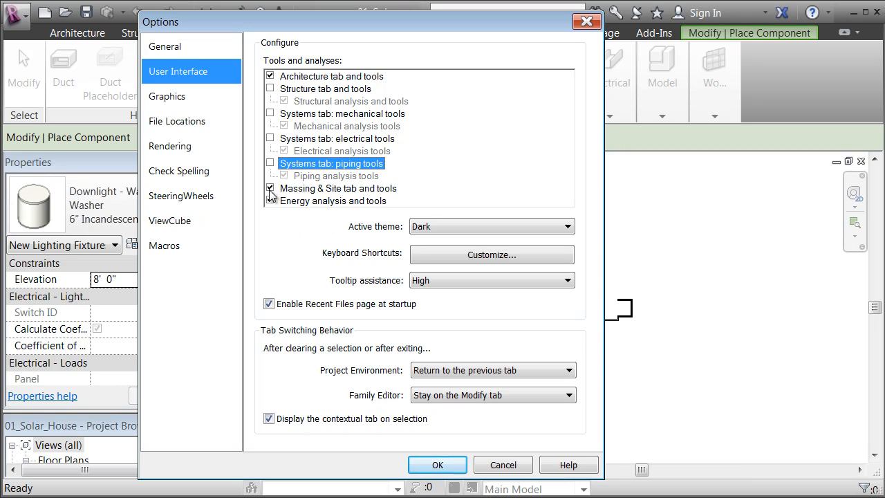
click(270, 188)
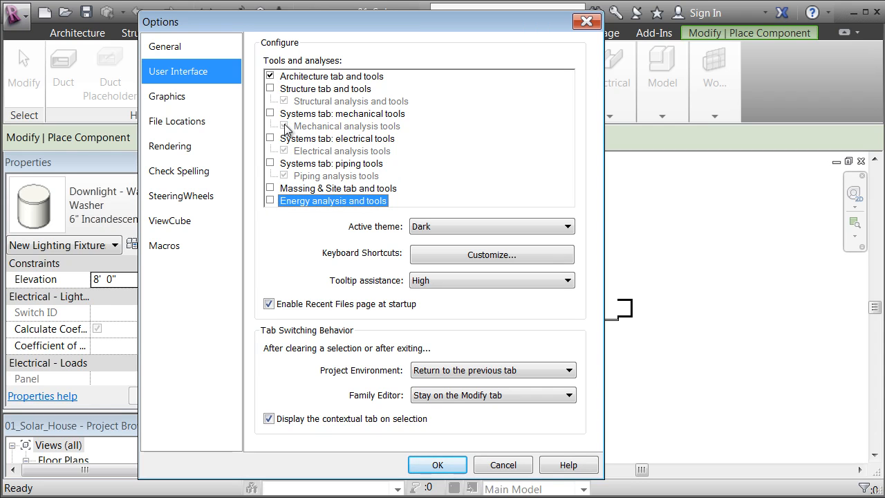
mouse_move(289, 127)
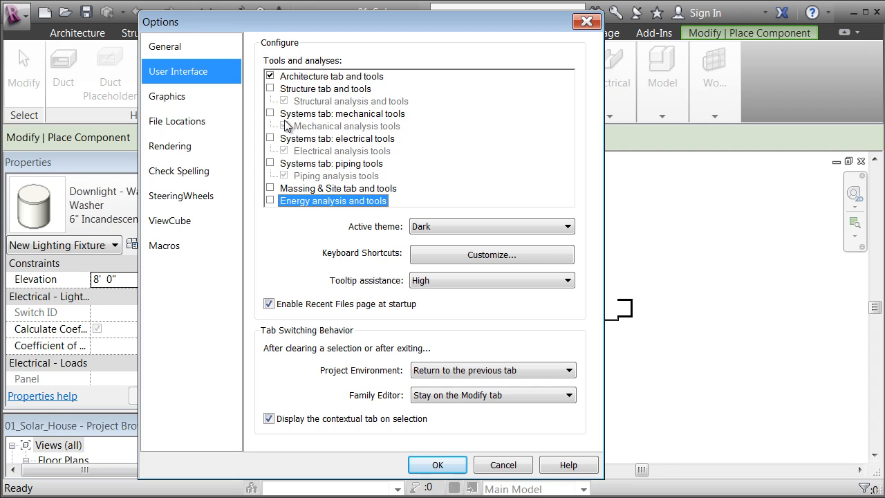
mouse_move(234, 131)
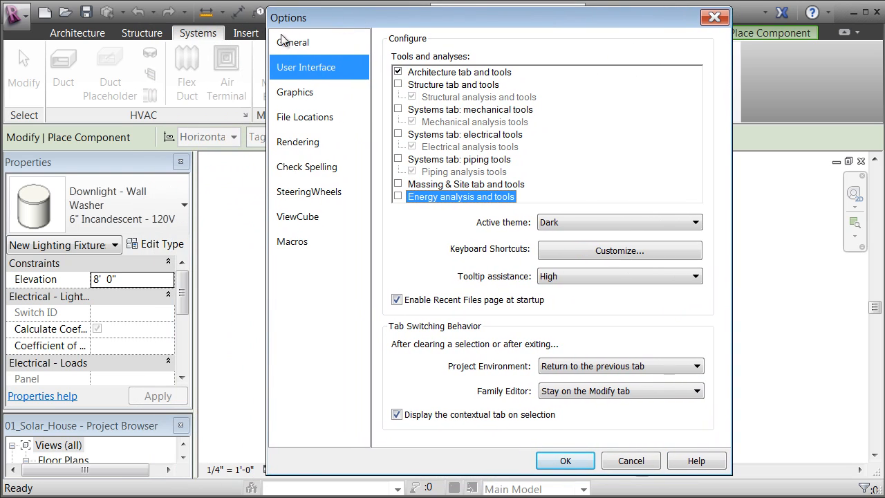
mouse_move(201, 43)
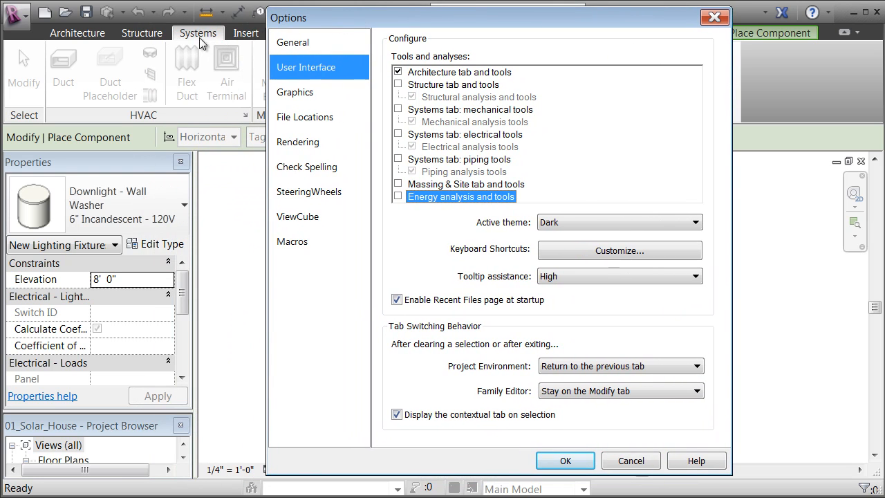
click(564, 460)
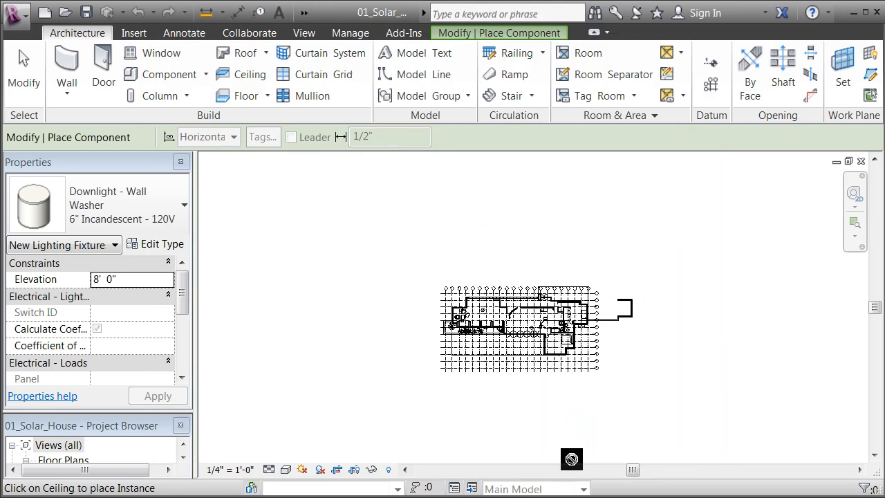
mouse_move(135, 32)
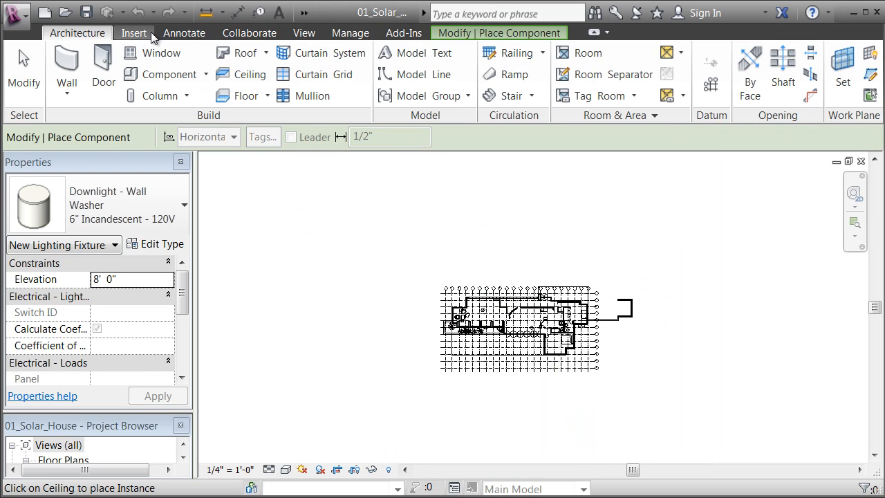
mouse_move(546, 32)
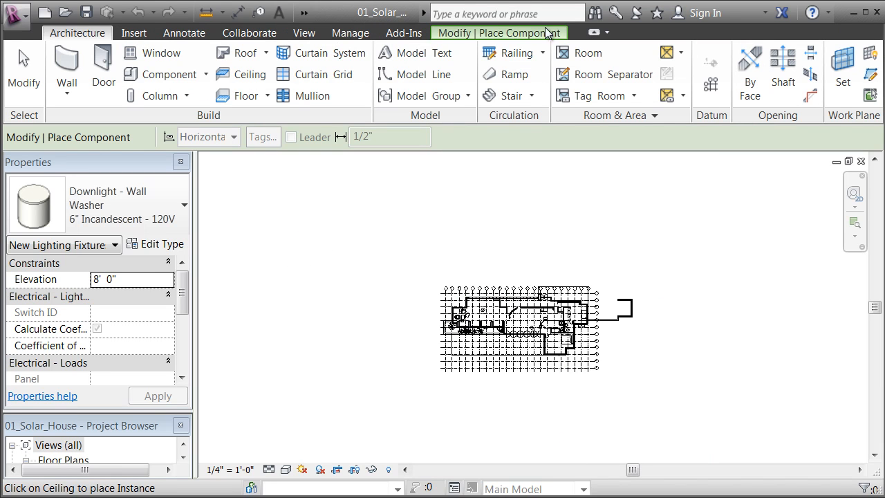
mouse_move(155, 96)
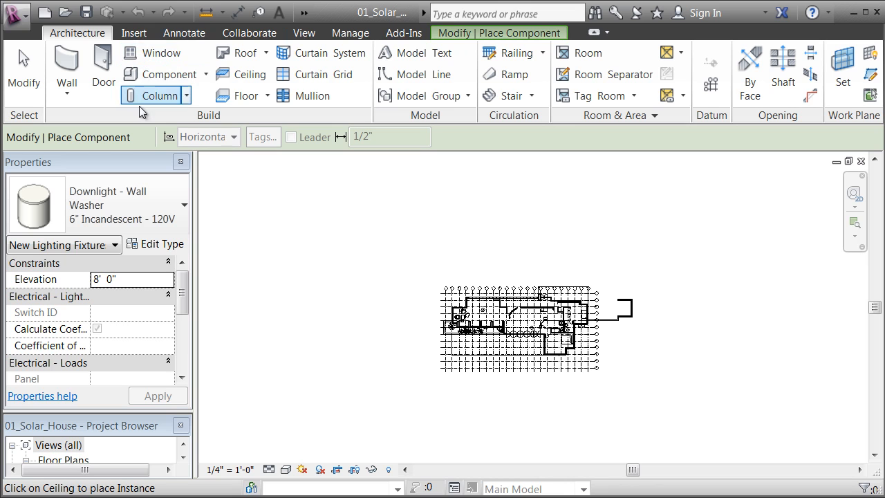
mouse_move(352, 218)
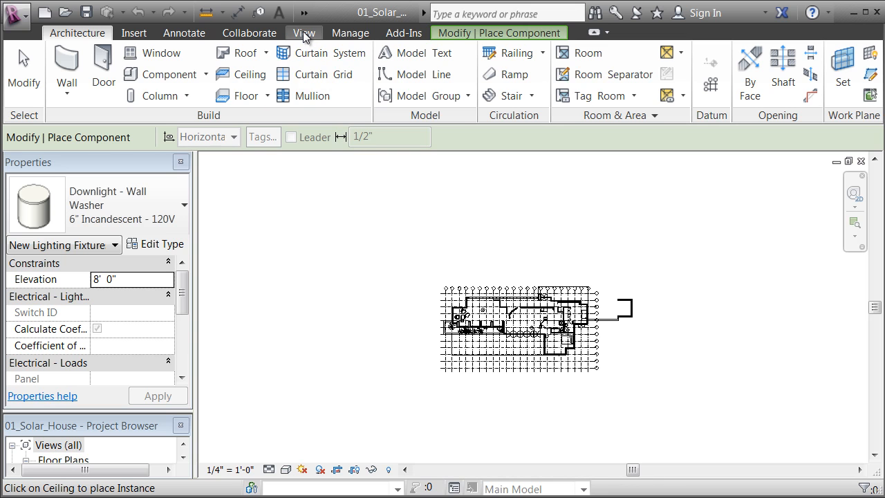
- Switch the ribbon to the View tab's graphics, rendering and windows tools
click(303, 33)
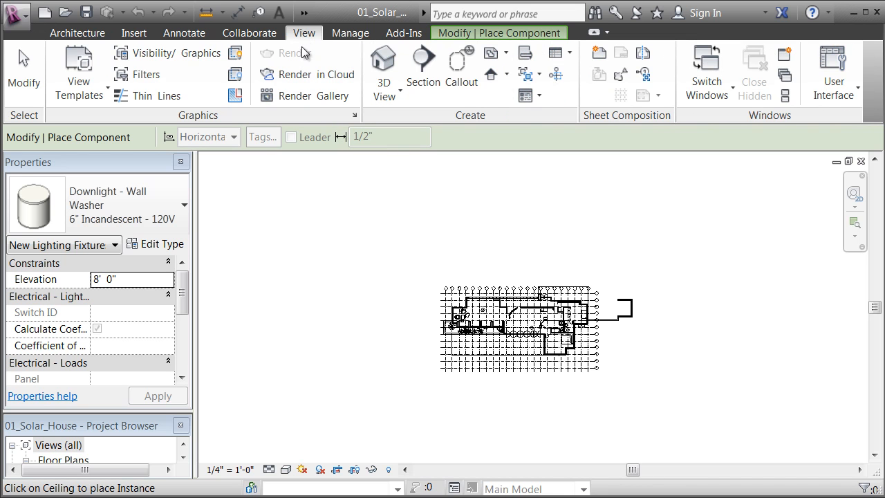
mouse_move(833, 69)
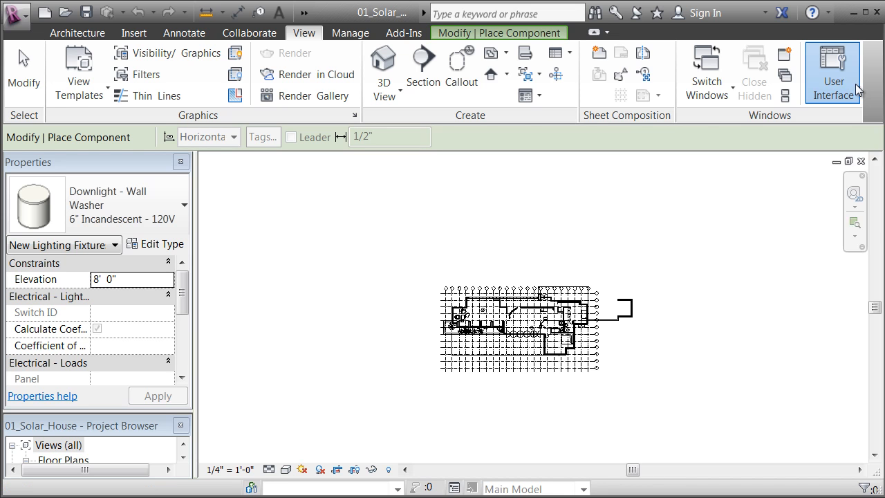
- Choose Keyboard Shortcuts from the View tab's User Interface dropdown
click(833, 73)
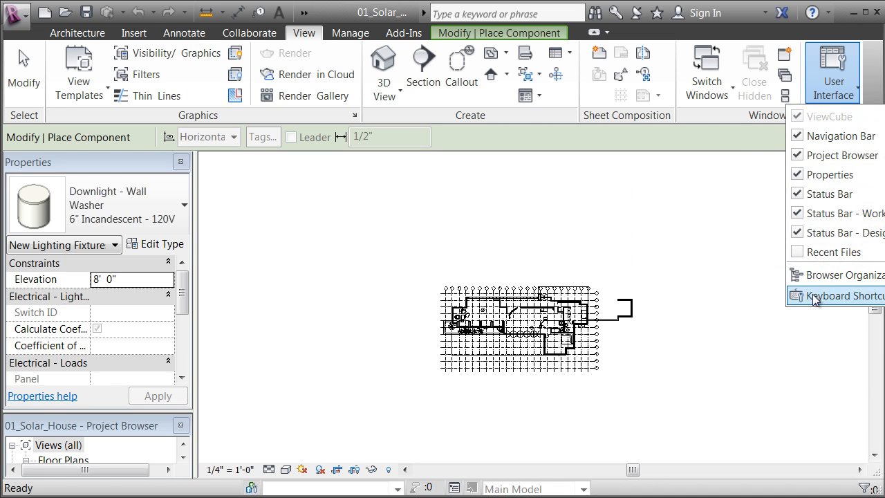
click(835, 296)
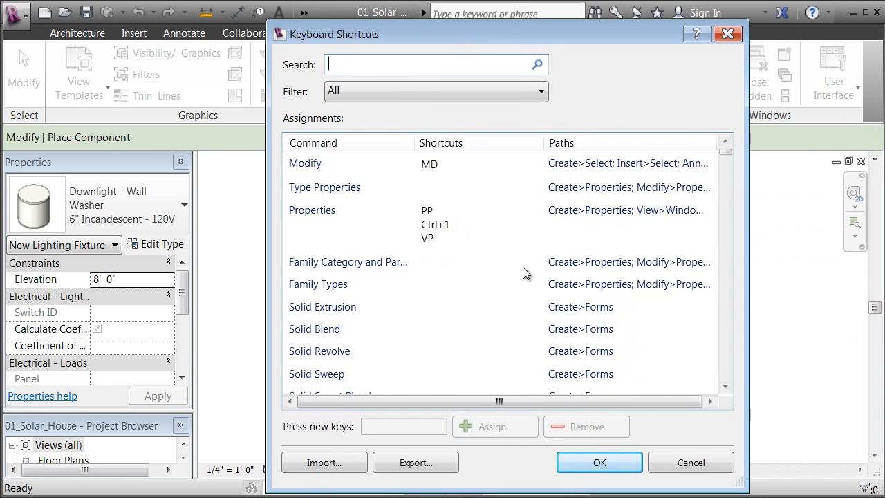
mouse_move(423, 237)
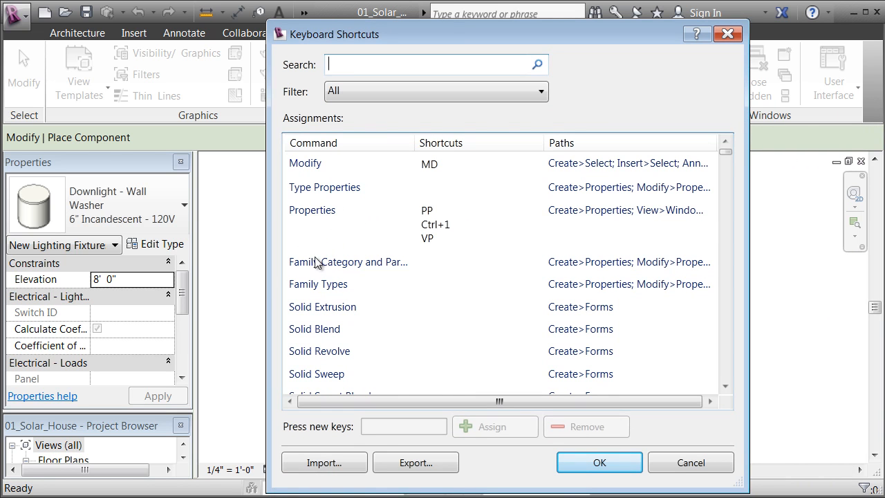
mouse_move(116, 82)
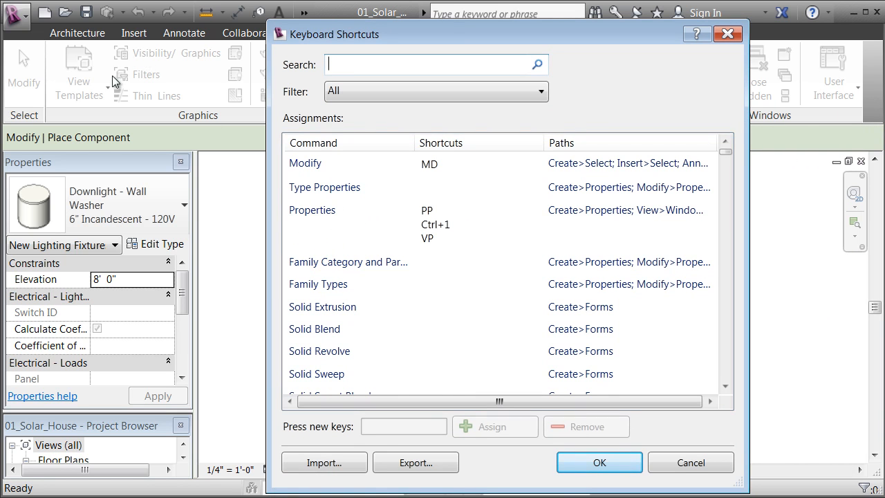
mouse_move(440, 174)
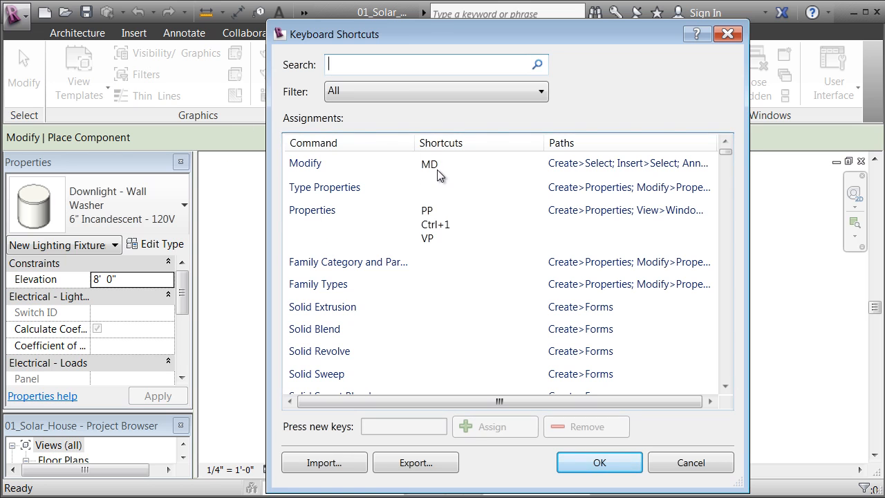
mouse_move(442, 180)
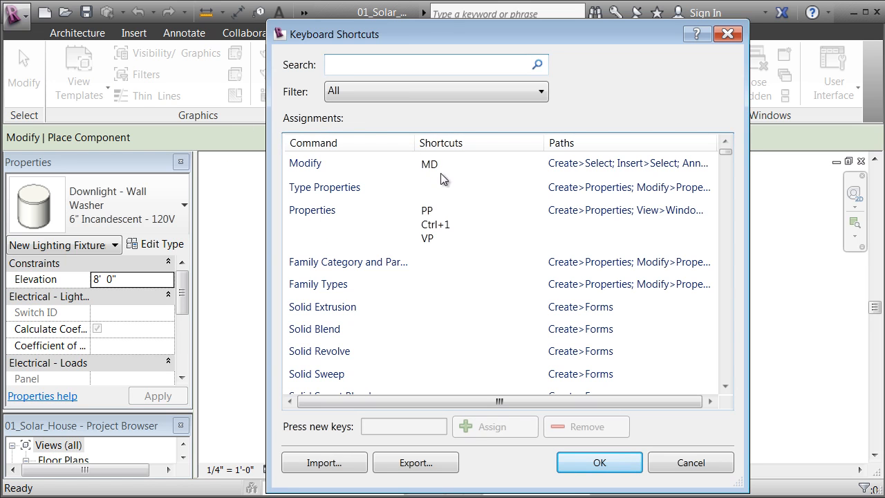
mouse_move(315, 216)
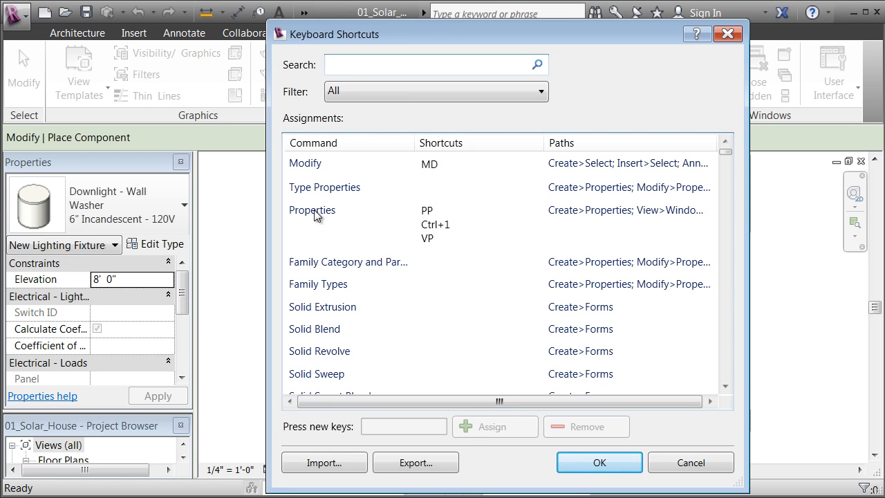
mouse_move(100, 161)
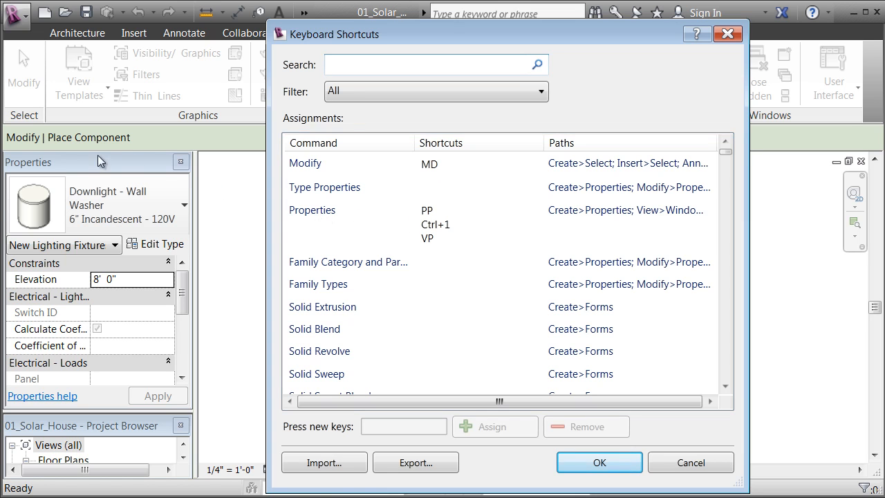
mouse_move(72, 174)
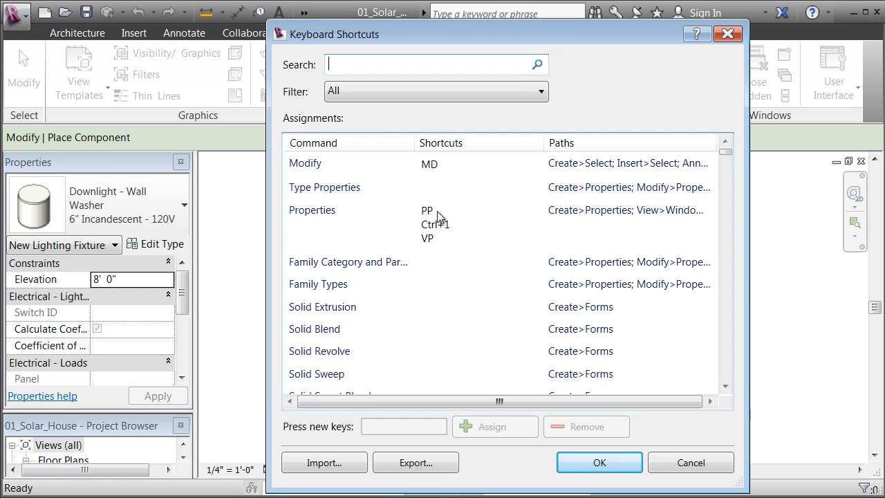
mouse_move(450, 215)
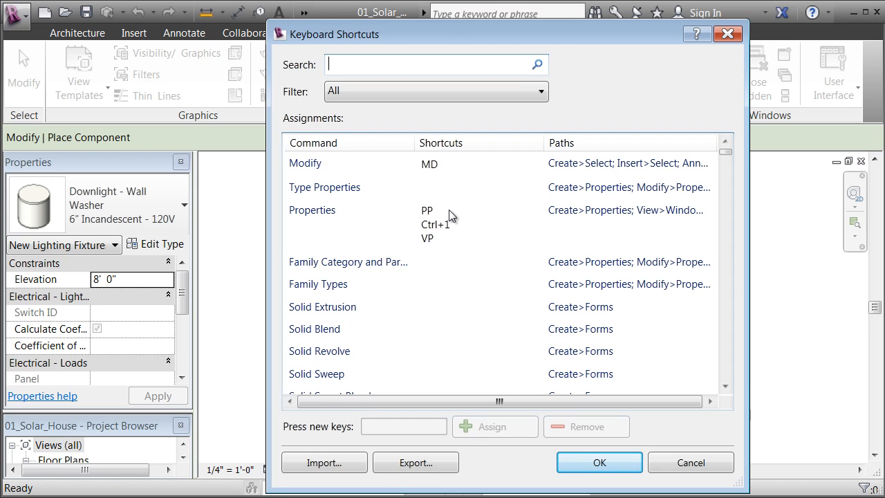
mouse_move(443, 211)
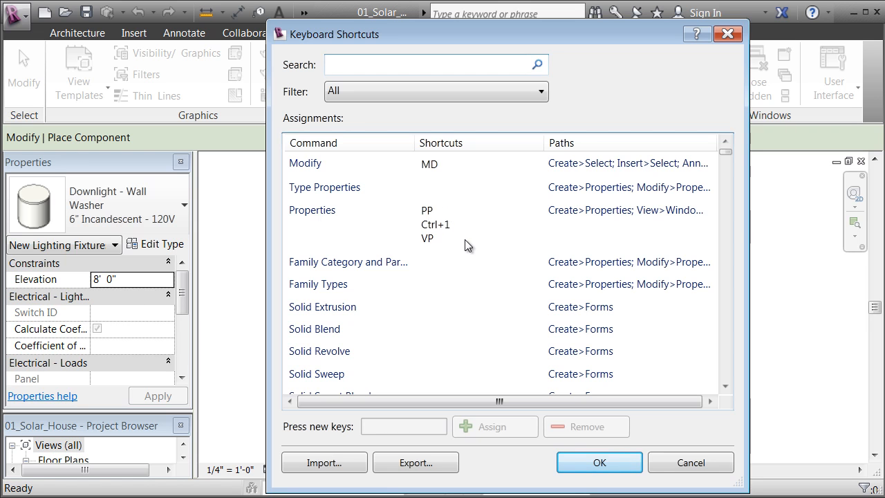
mouse_move(154, 174)
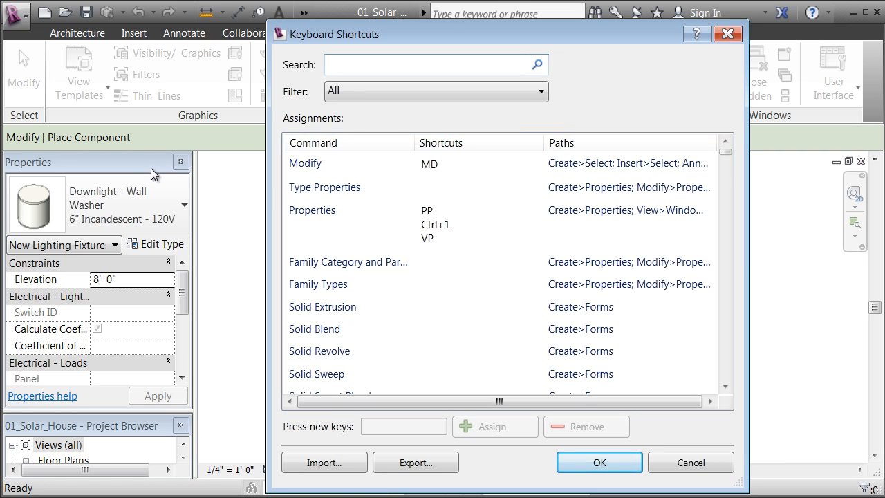
mouse_move(229, 214)
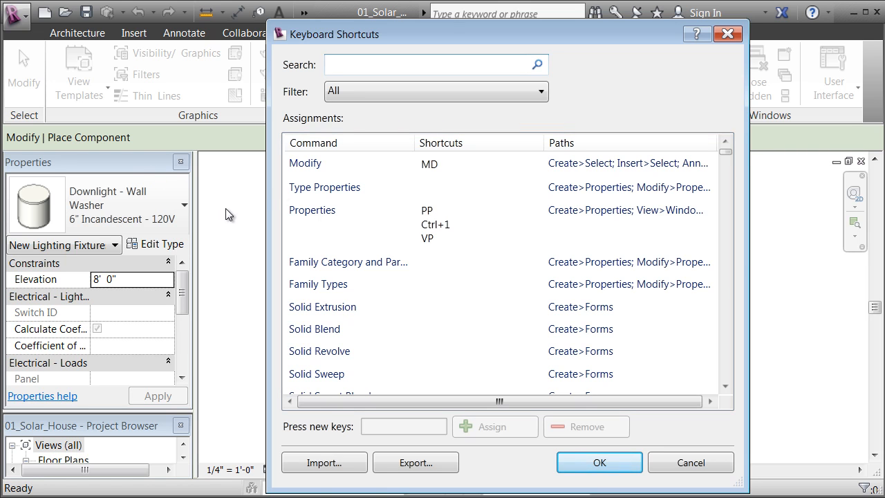
mouse_move(695, 209)
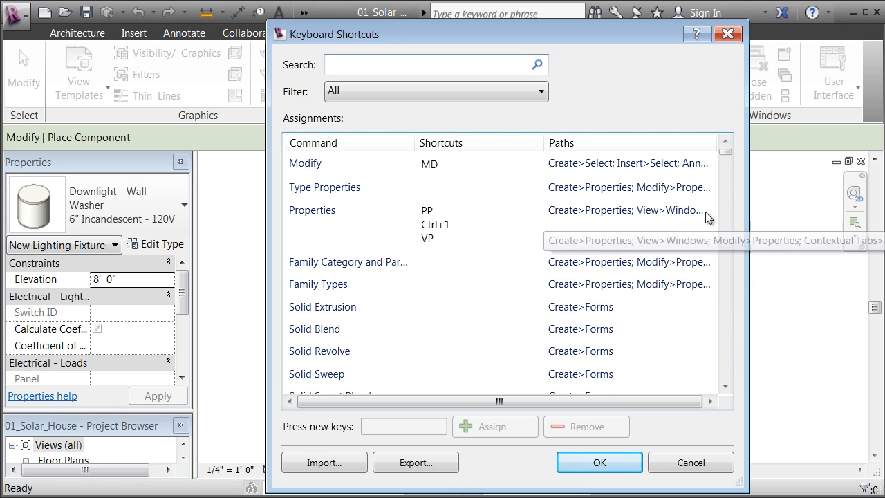
- Scroll to Aligned Dimension, select it and Press new keys, then close without changes
click(725, 387)
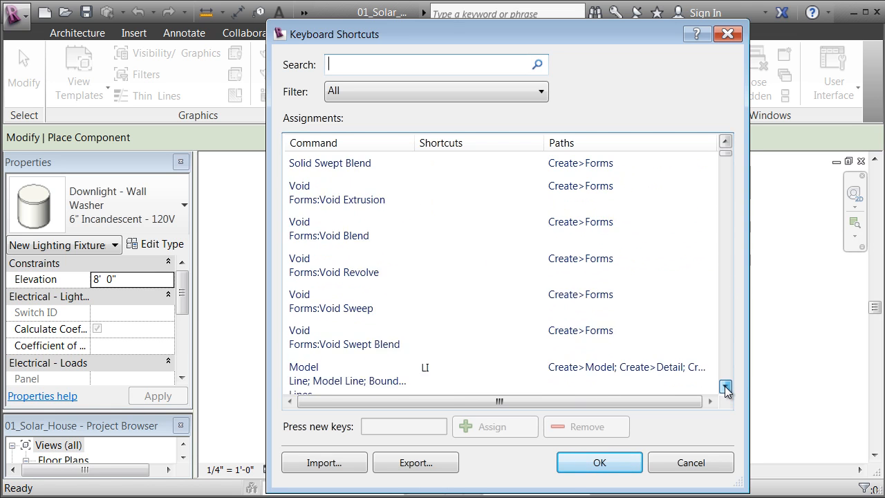
click(724, 387)
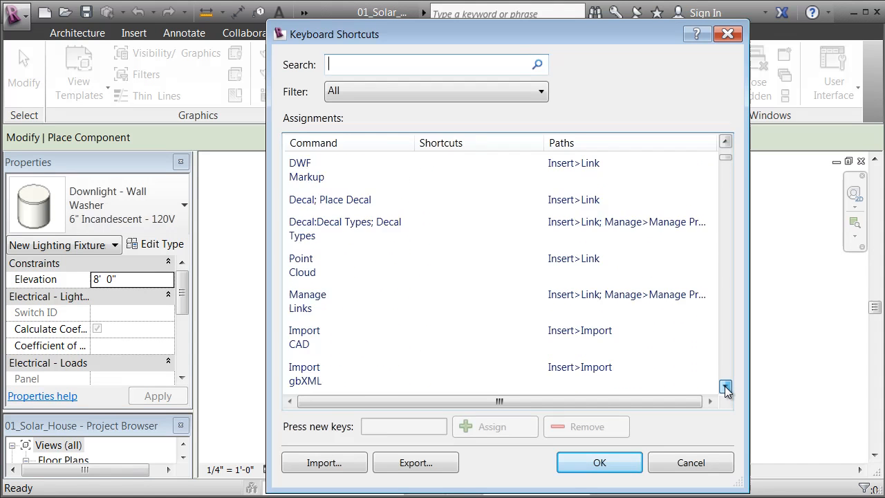
click(725, 386)
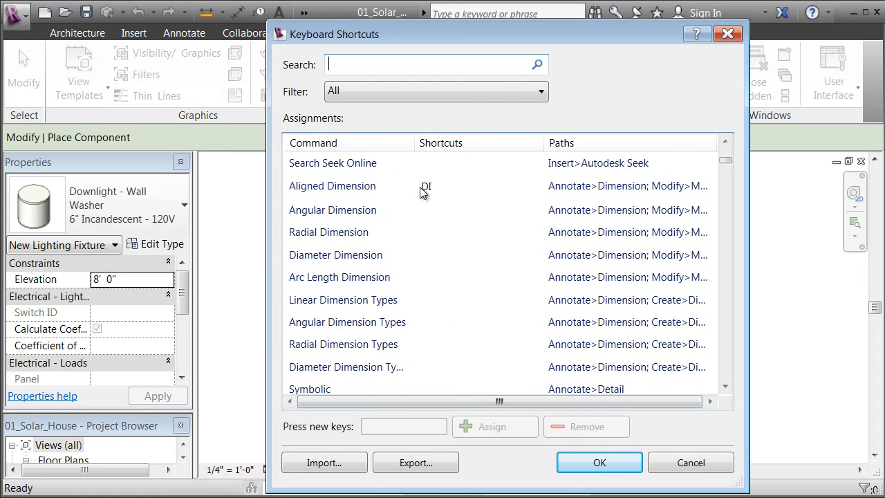
click(332, 185)
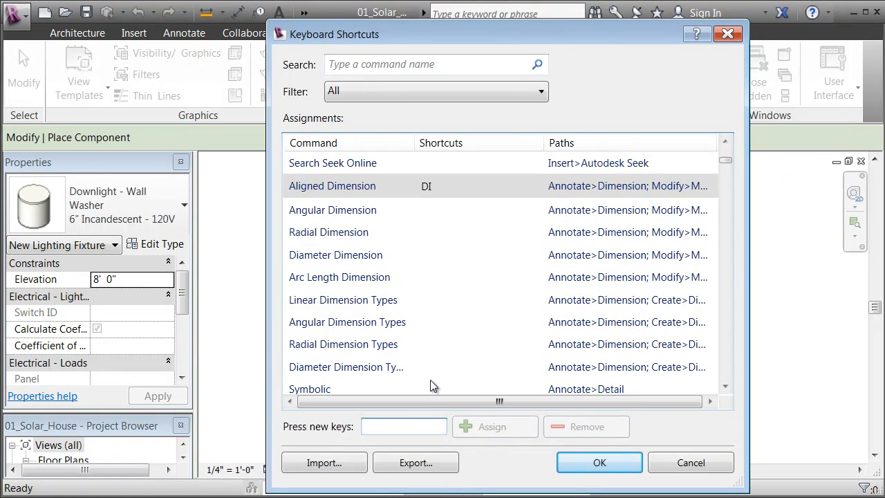
click(404, 427)
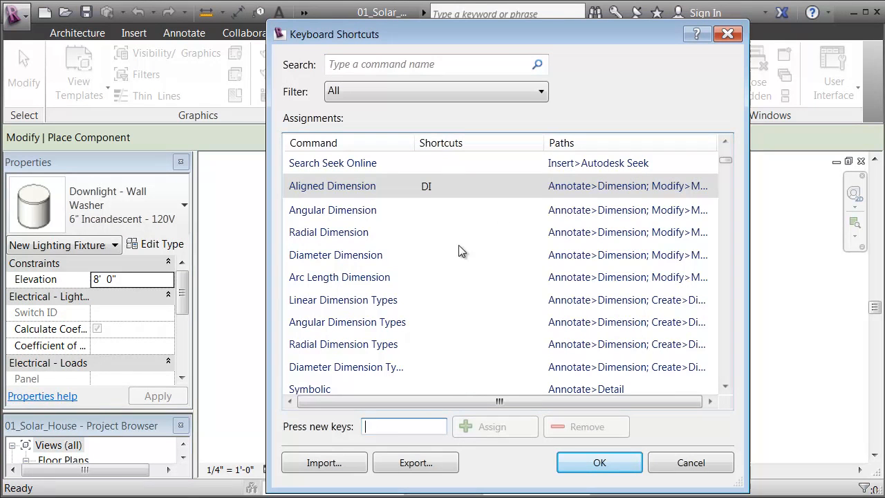
mouse_move(476, 266)
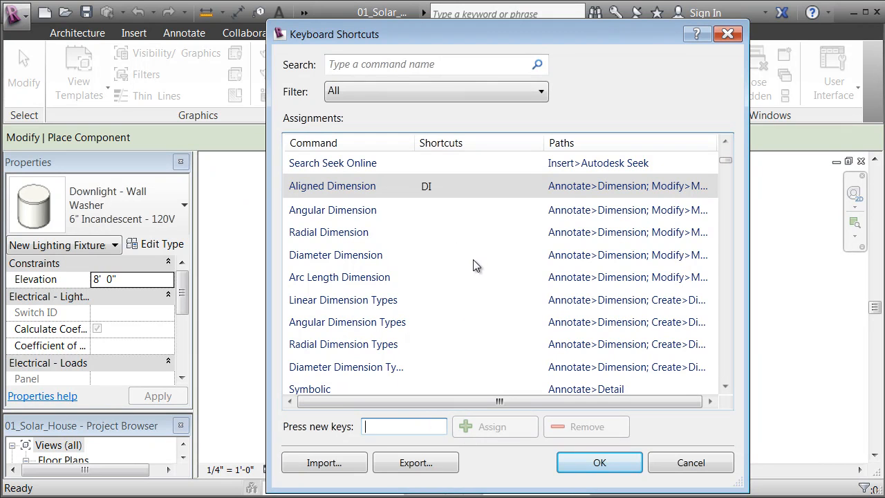
mouse_move(409, 393)
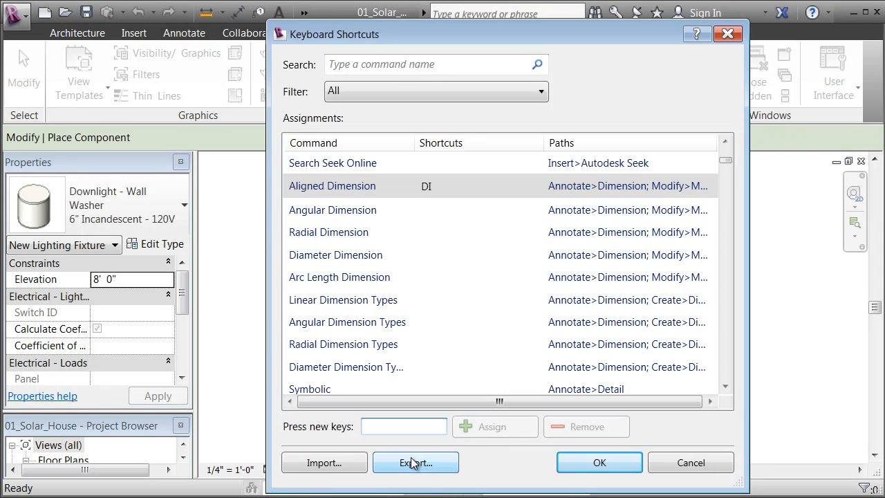
mouse_move(323, 463)
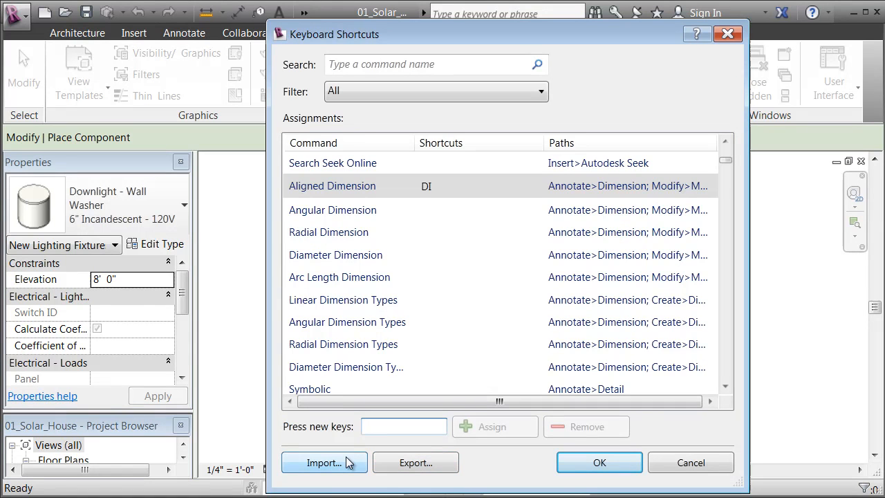
mouse_move(469, 327)
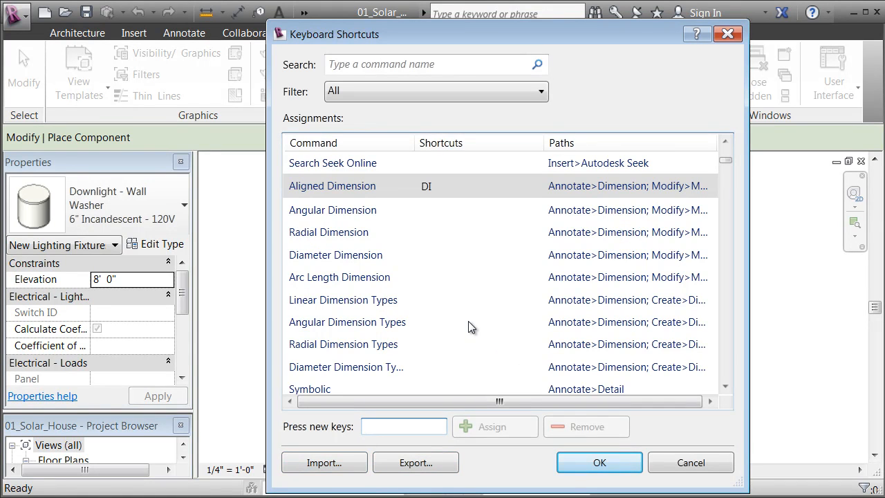
mouse_move(465, 327)
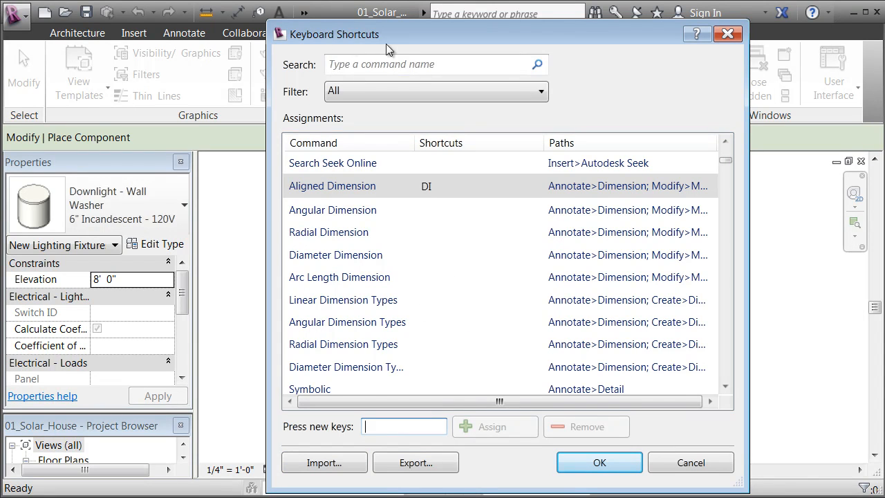
mouse_move(705, 65)
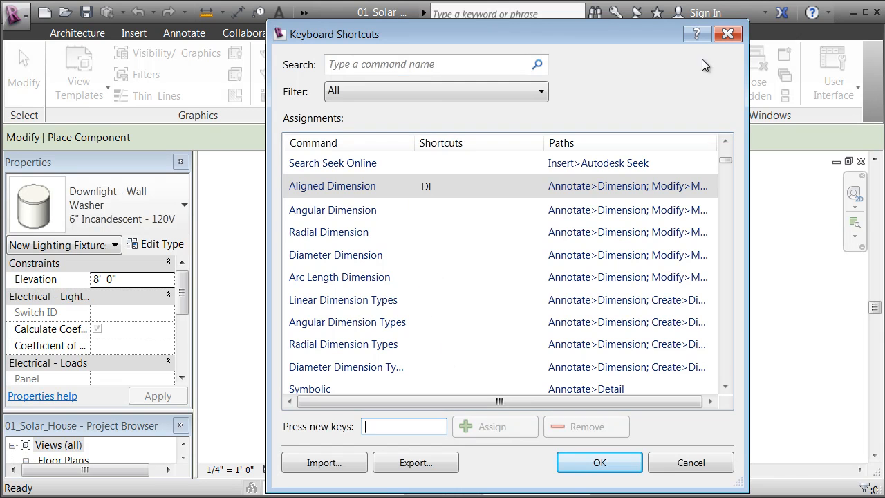
click(599, 462)
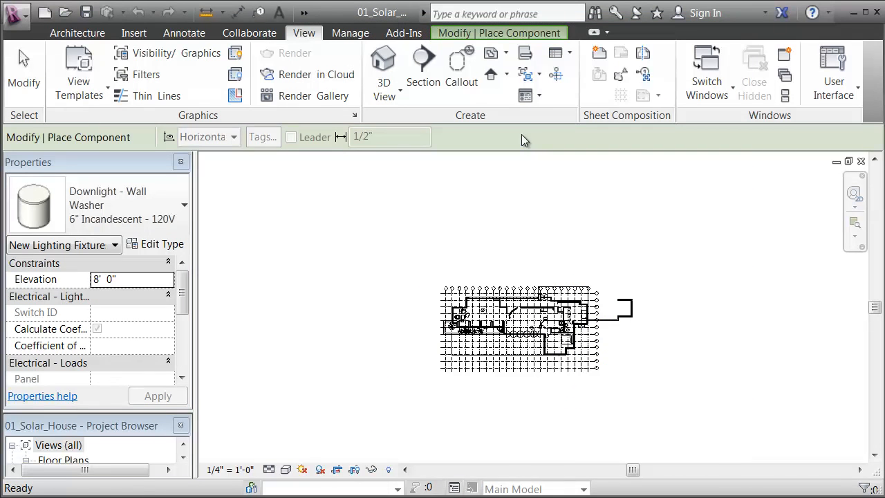
mouse_move(78, 69)
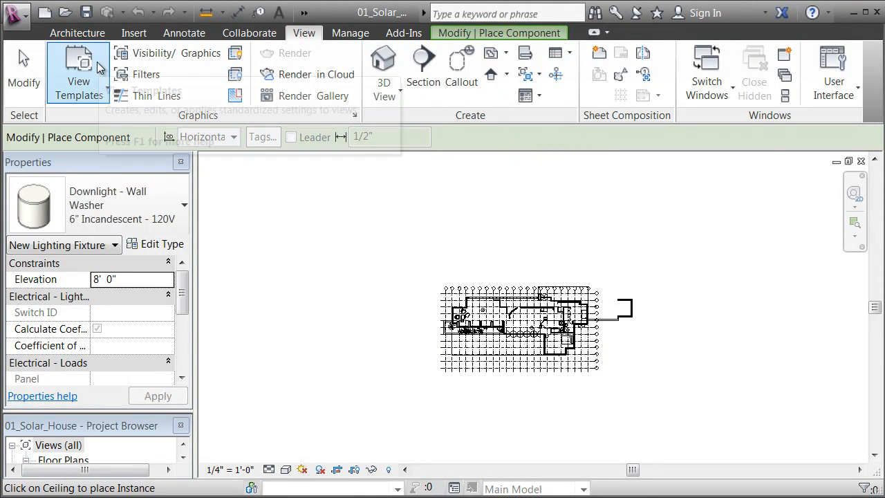
- Switch the ribbon back to the Architecture tab's building tools
click(76, 33)
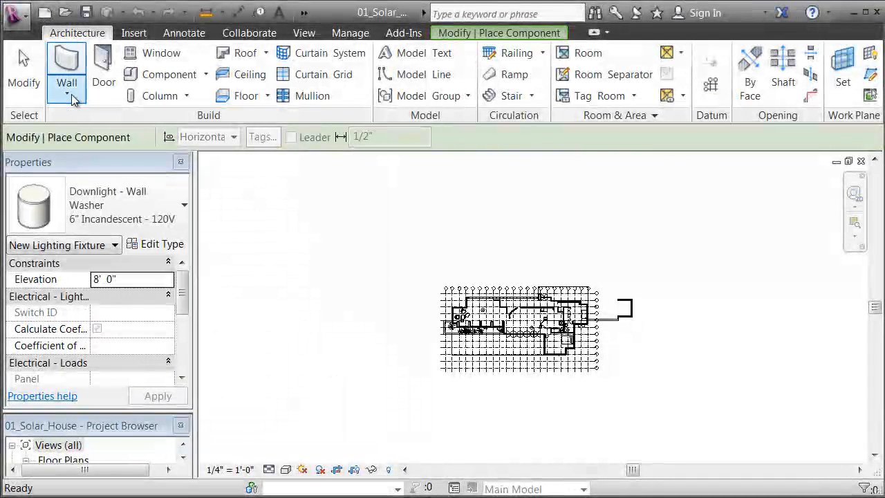
mouse_move(66, 69)
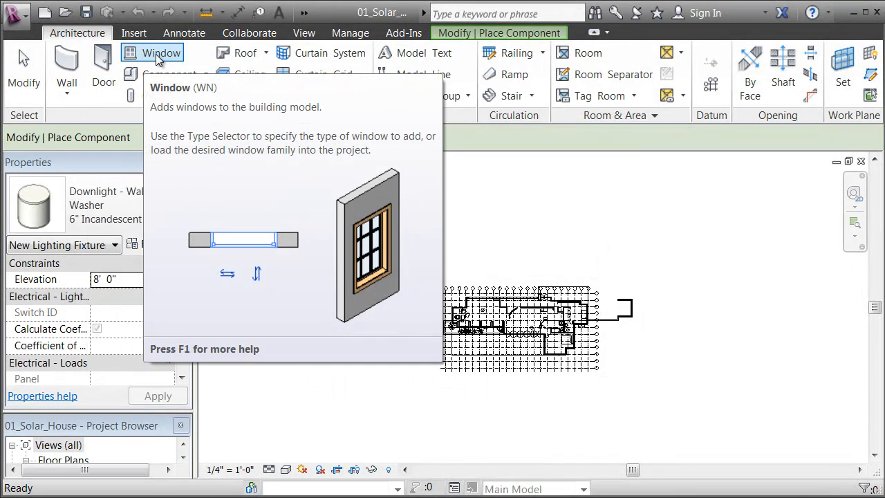
mouse_move(245, 52)
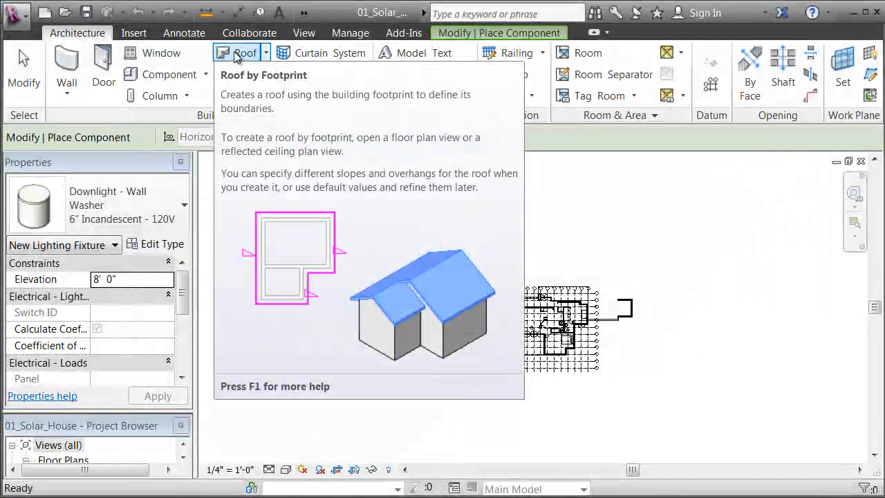
mouse_move(322, 52)
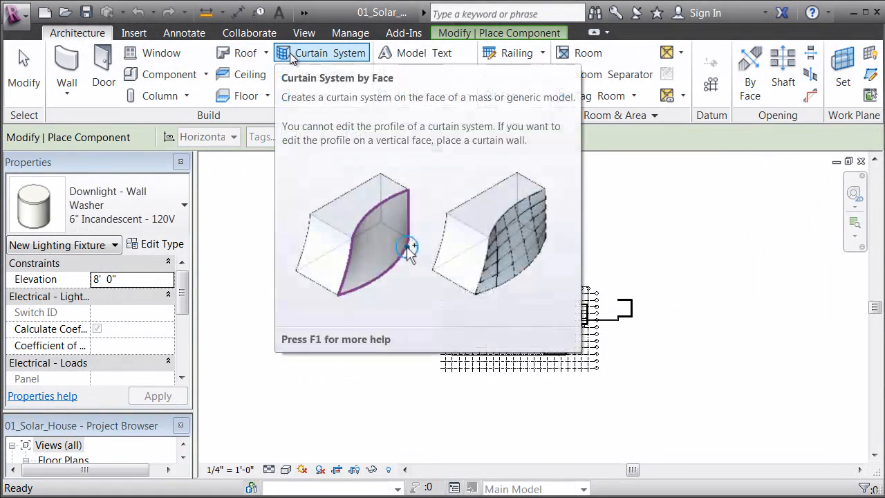
mouse_move(250, 74)
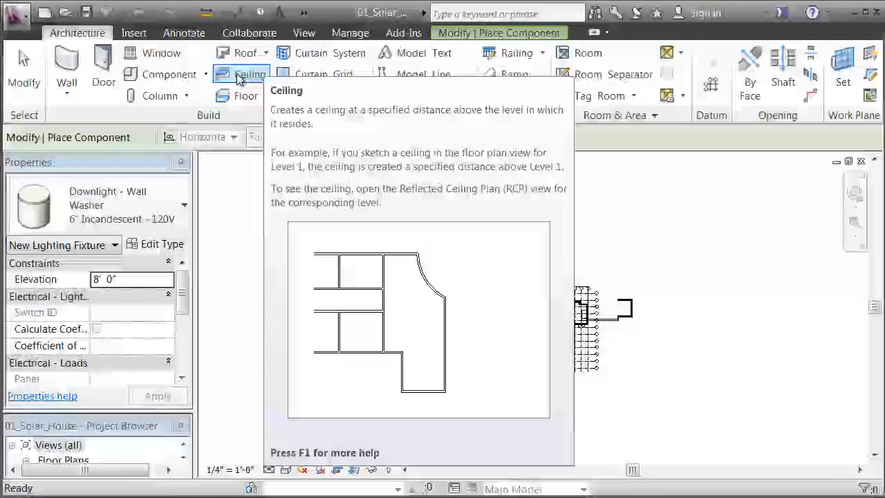
mouse_move(164, 52)
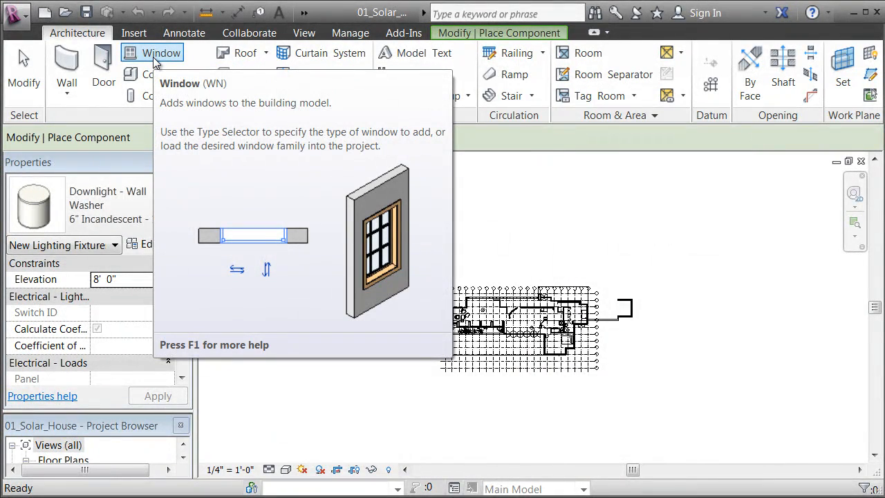